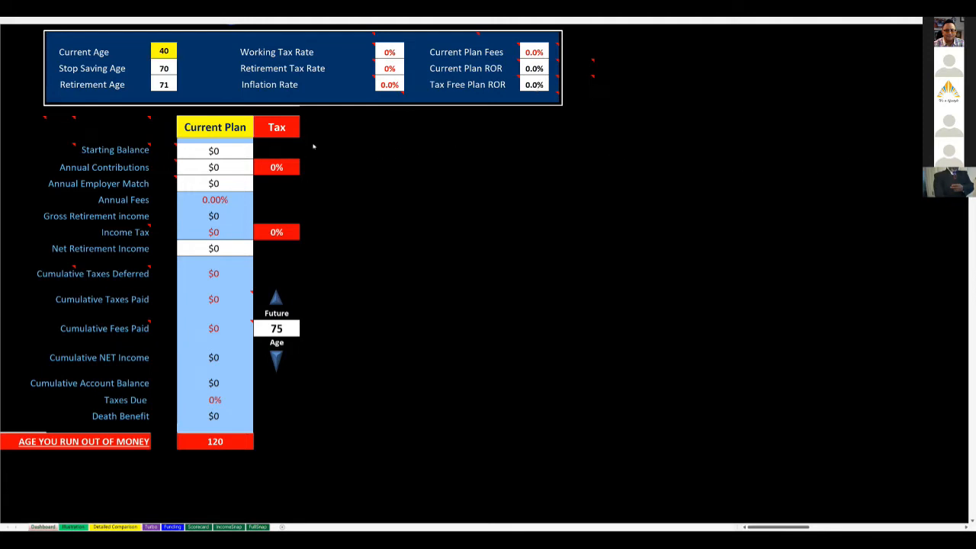
Step: Review the couple's current age, stop-saving age and retirement age inputs
left_click(164, 50)
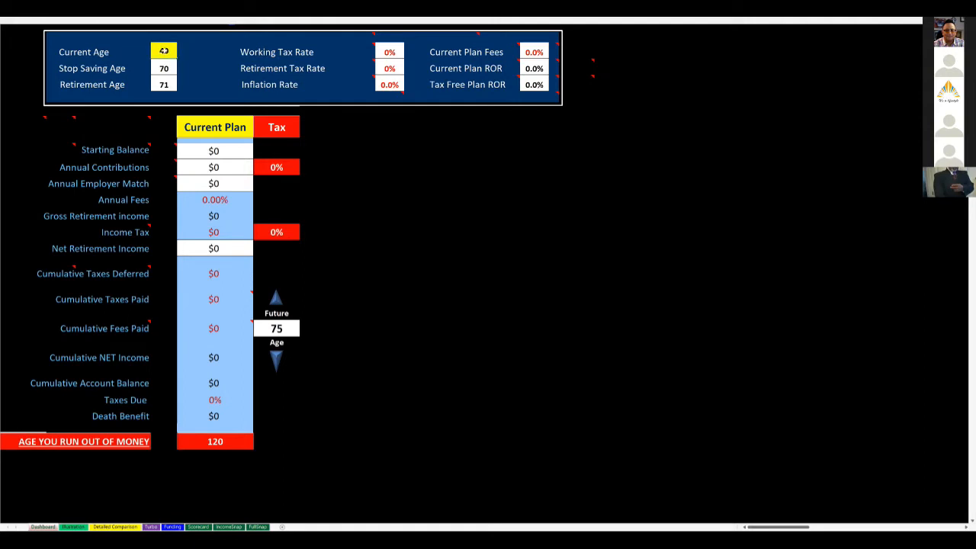
left_click(163, 68)
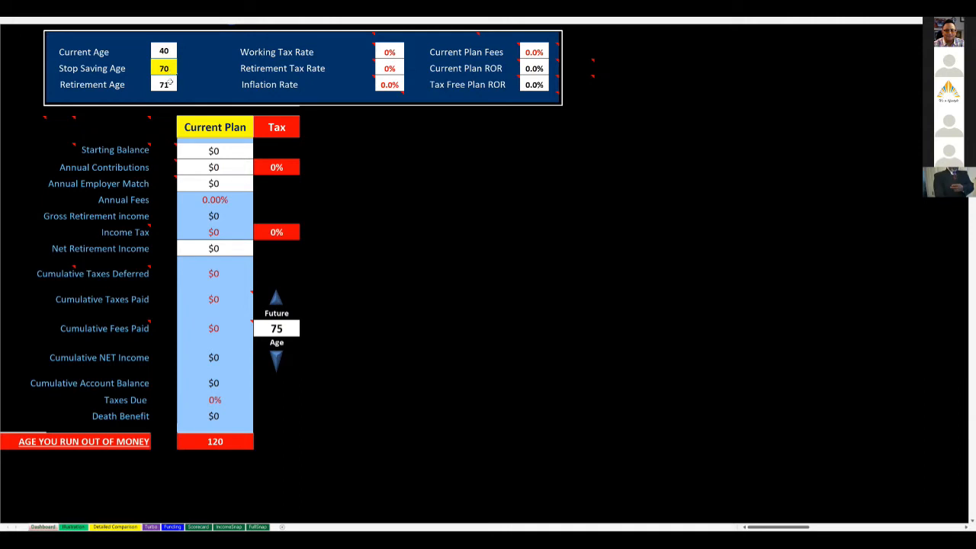
left_click(163, 84)
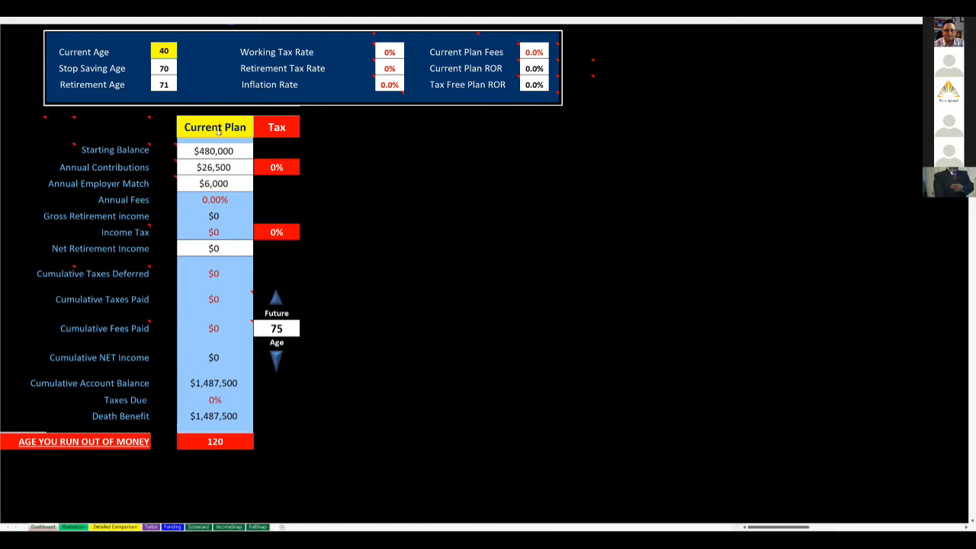
Step: Enter a $480,000 starting balance, $26,500 contributions and $6,000 employer match
left_click(213, 150)
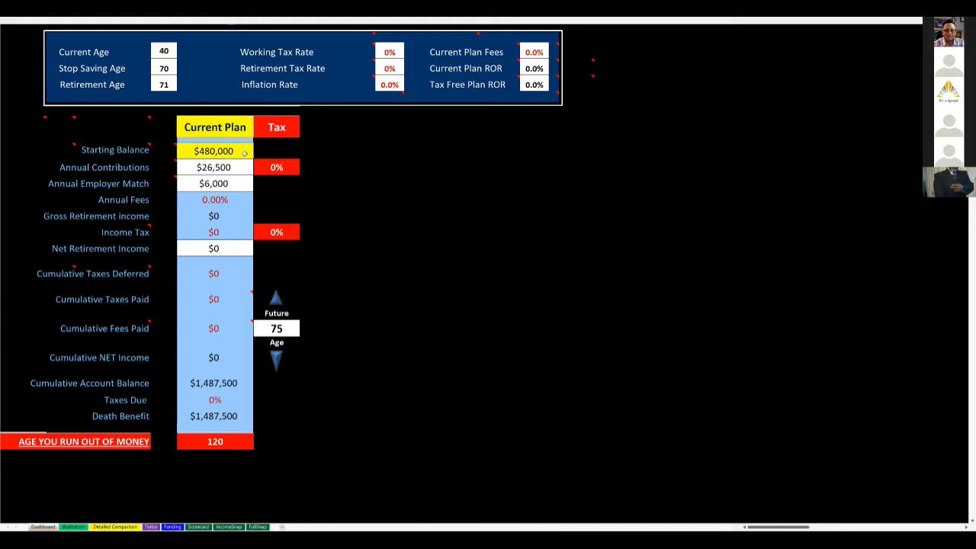
left_click(214, 167)
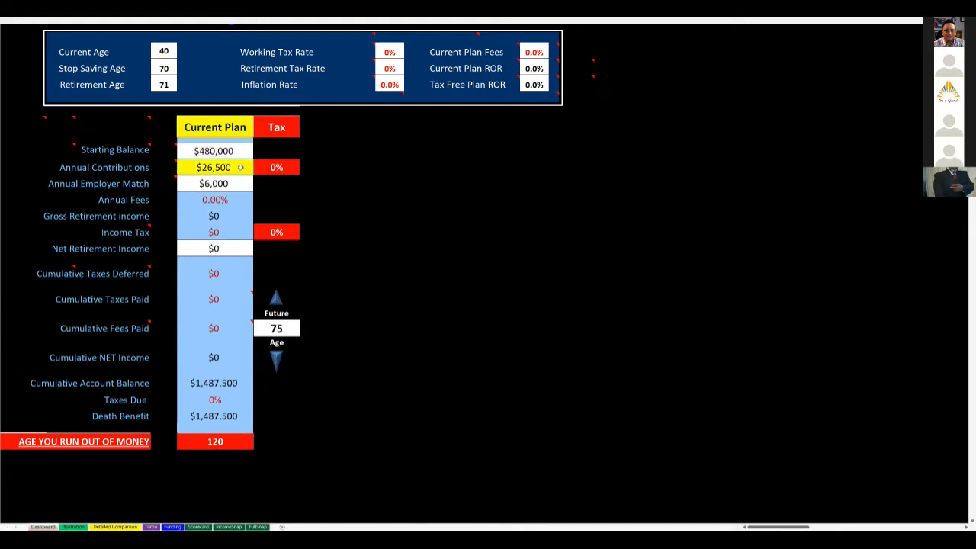
left_click(215, 183)
type("24")
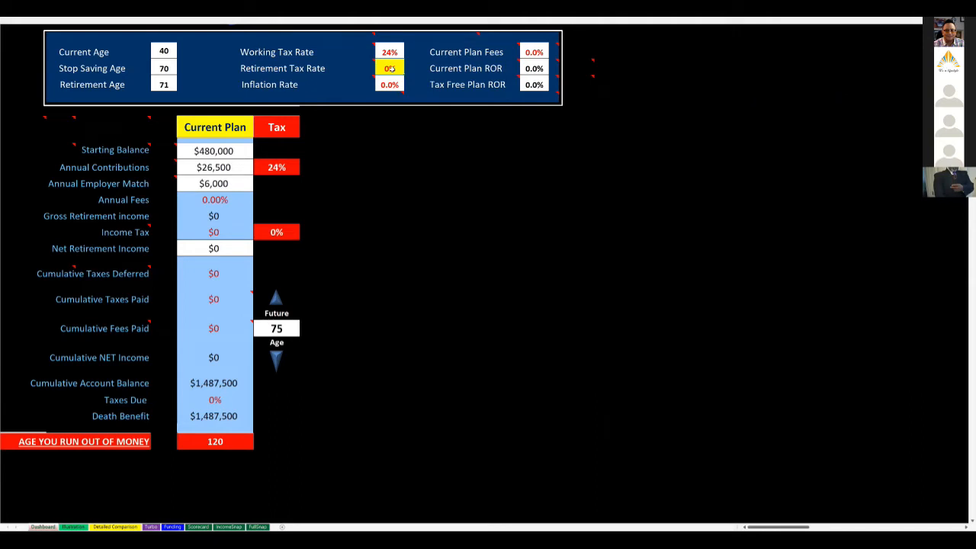
Step: Set the retirement tax rate to 36%, then move to the Current Plan Fees input
type("36%")
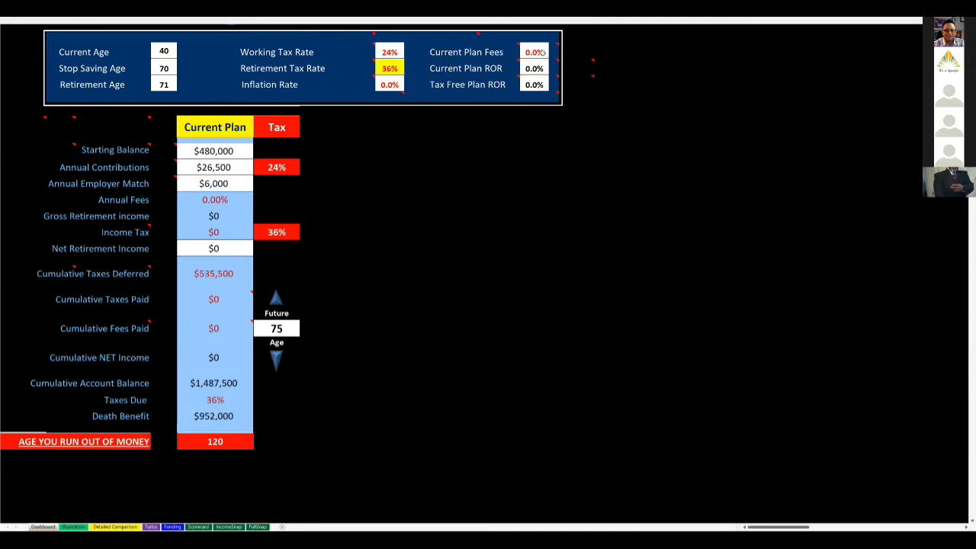
left_click(534, 51)
type("4.5")
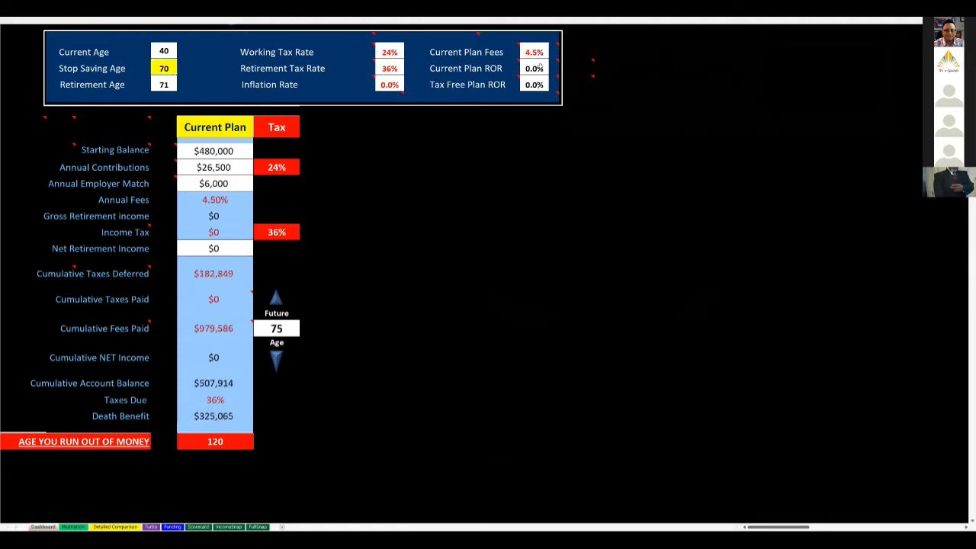
Step: Select the Current Plan ROR input and point out the Current Plan column
left_click(534, 67)
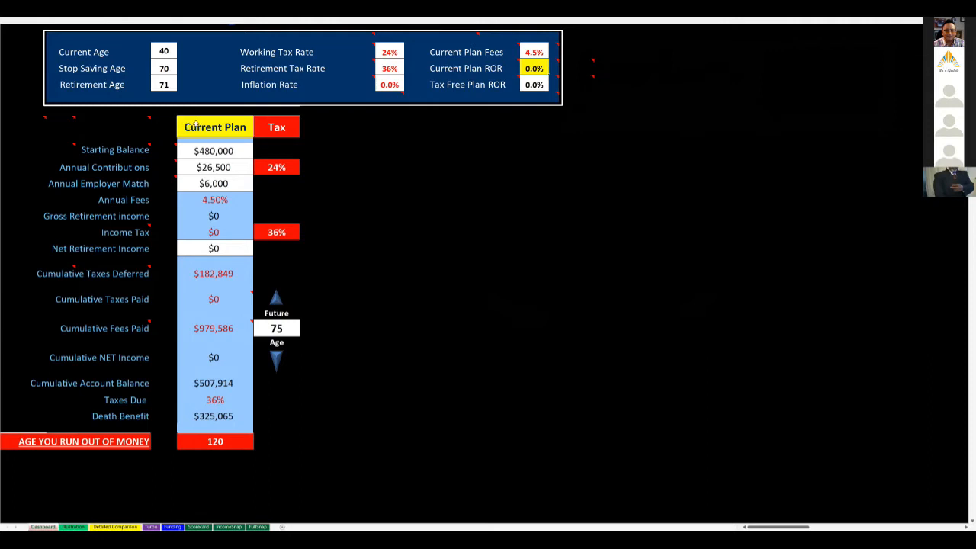
left_click(215, 127)
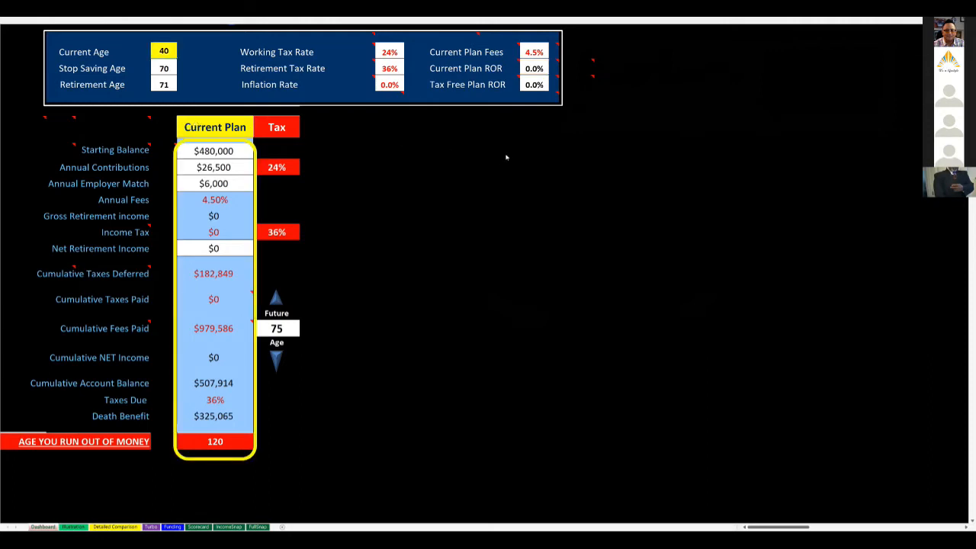
Step: Set the current plan's rate of return to 5.0%, lifting the balance to $1,597,513
left_click(534, 68)
type("5")
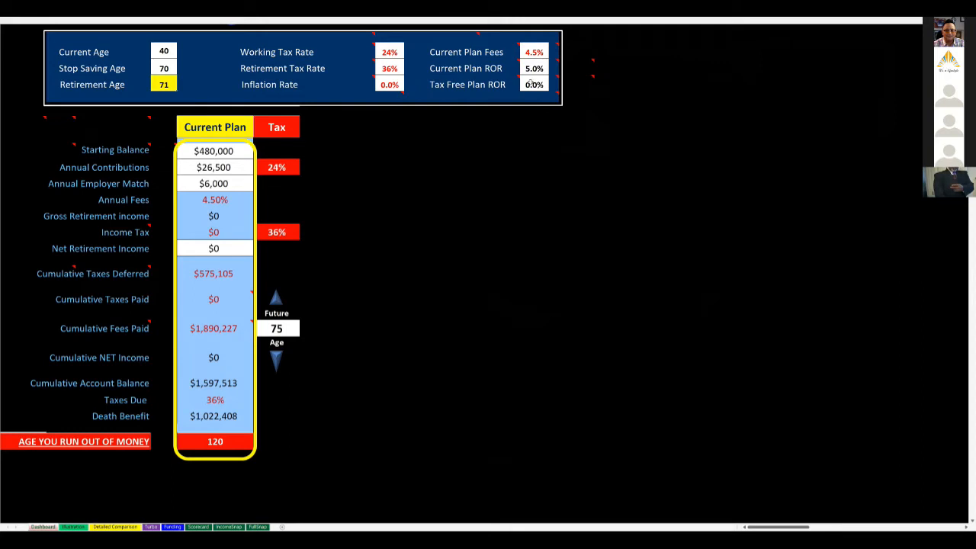
mouse_move(11, 252)
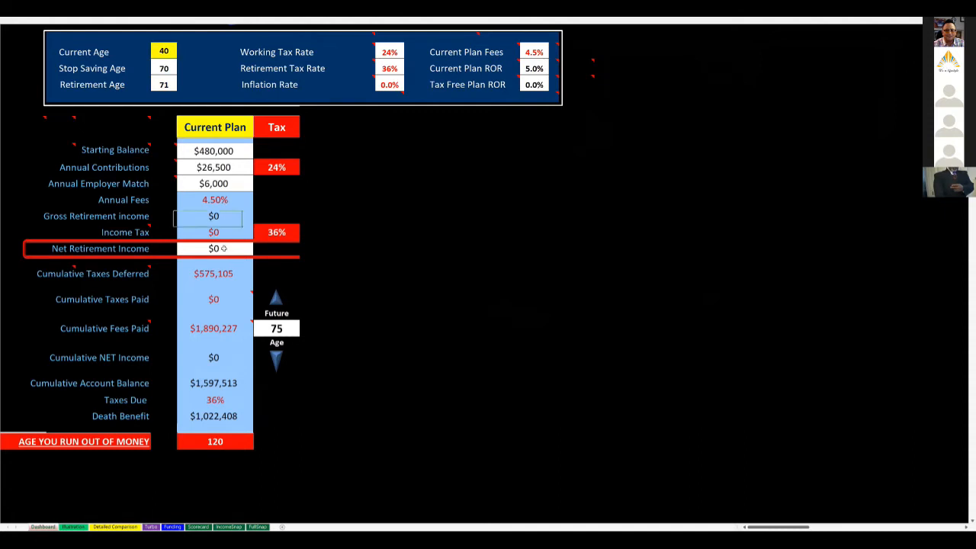
Step: Set the current plan's net retirement income to $150,000
left_click(214, 248)
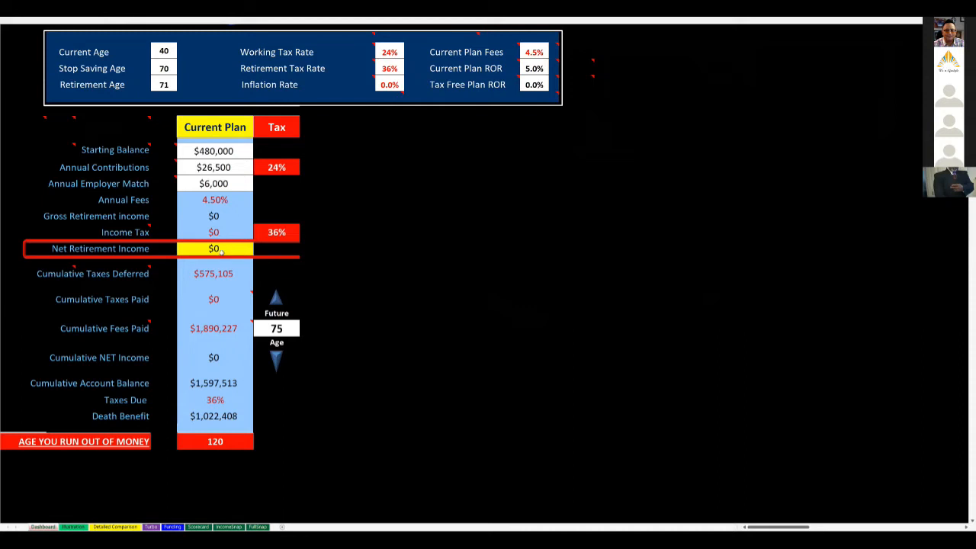
type("150,000")
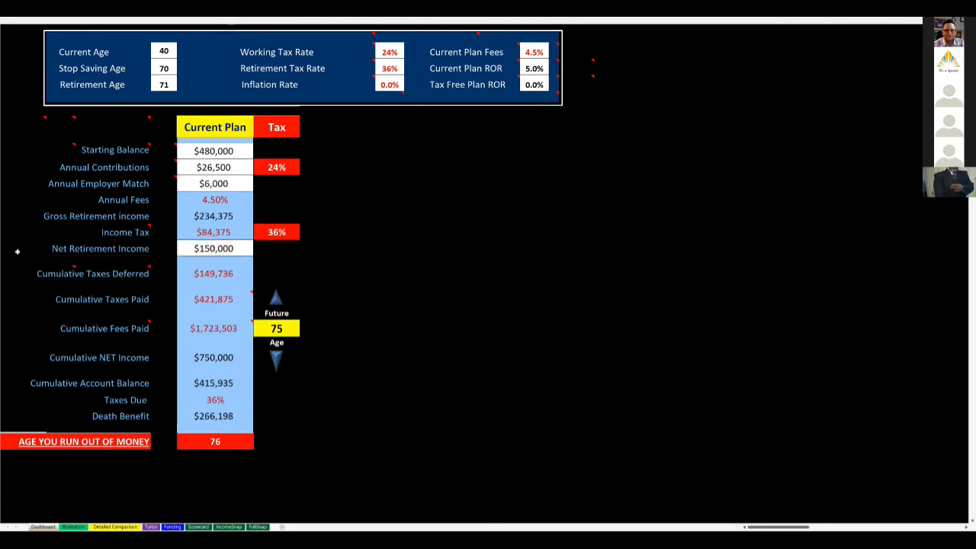
mouse_move(547, 361)
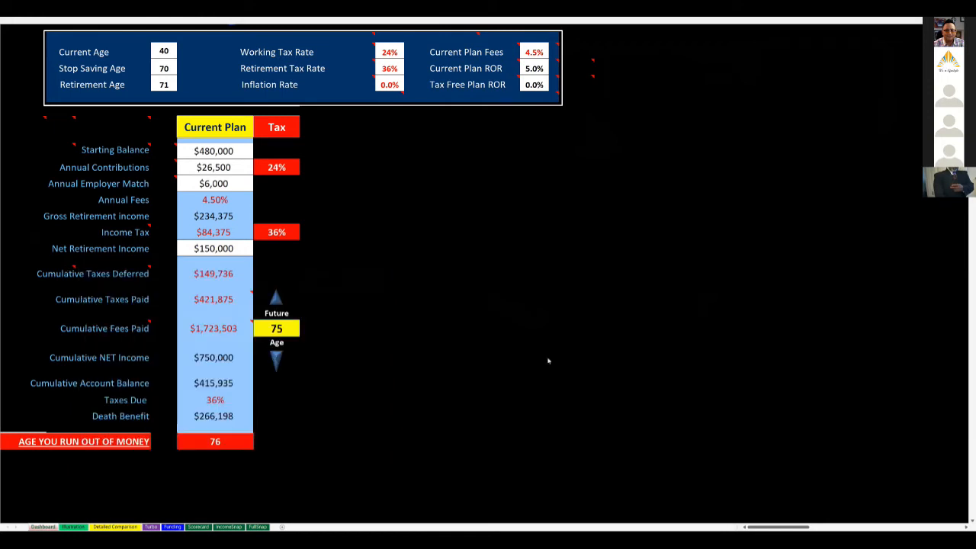
mouse_move(448, 361)
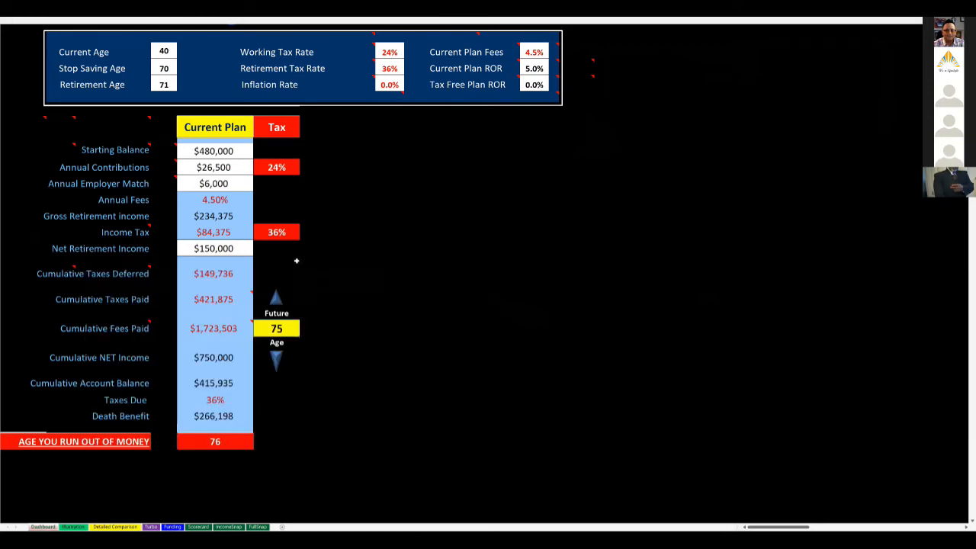
mouse_move(180, 430)
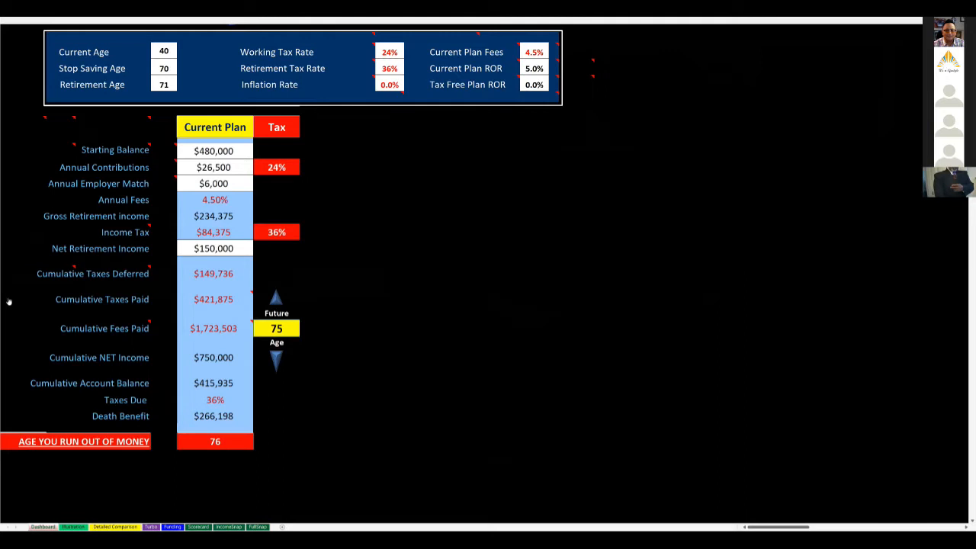
Step: Step the future age forward to 77, where balance and death benefit reach $0
left_click(104, 328)
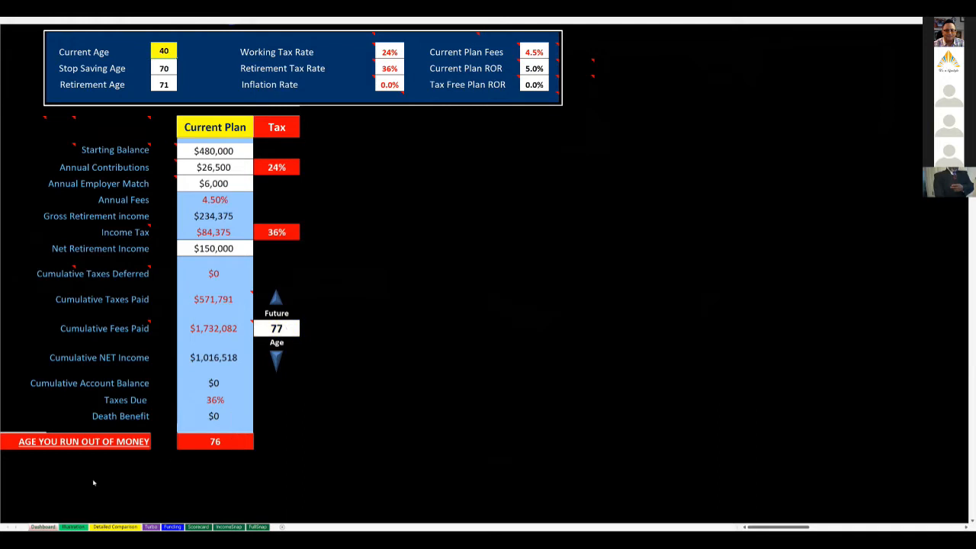
left_click(83, 441)
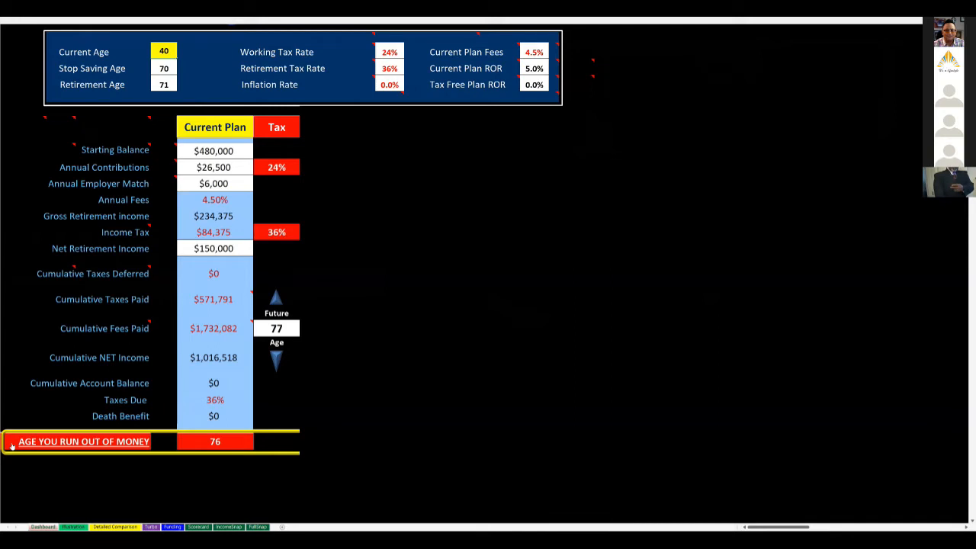
mouse_move(237, 248)
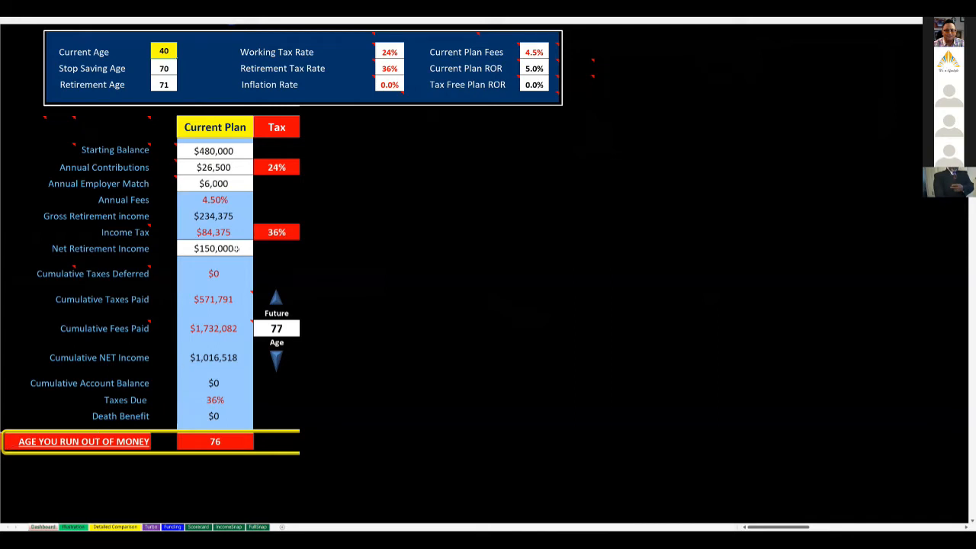
left_click(214, 248)
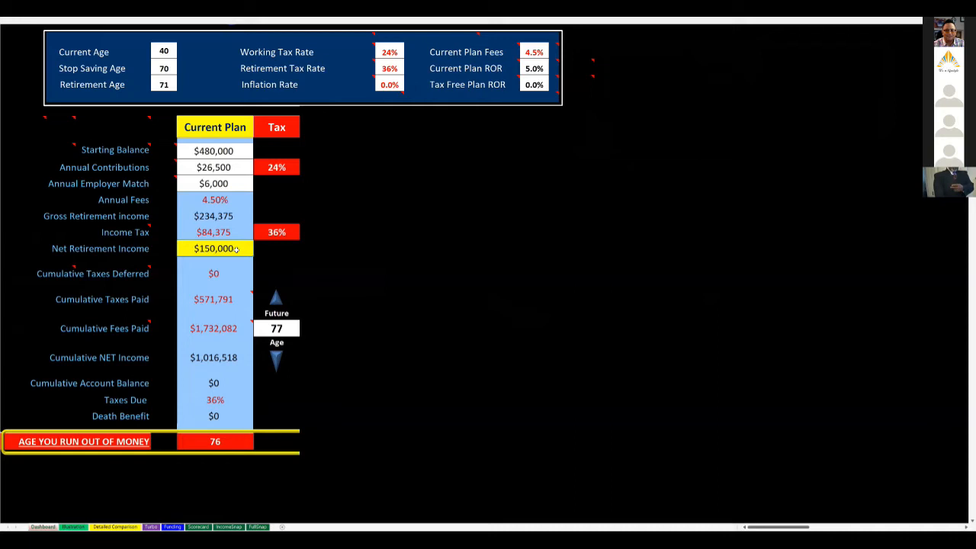
mouse_move(228, 368)
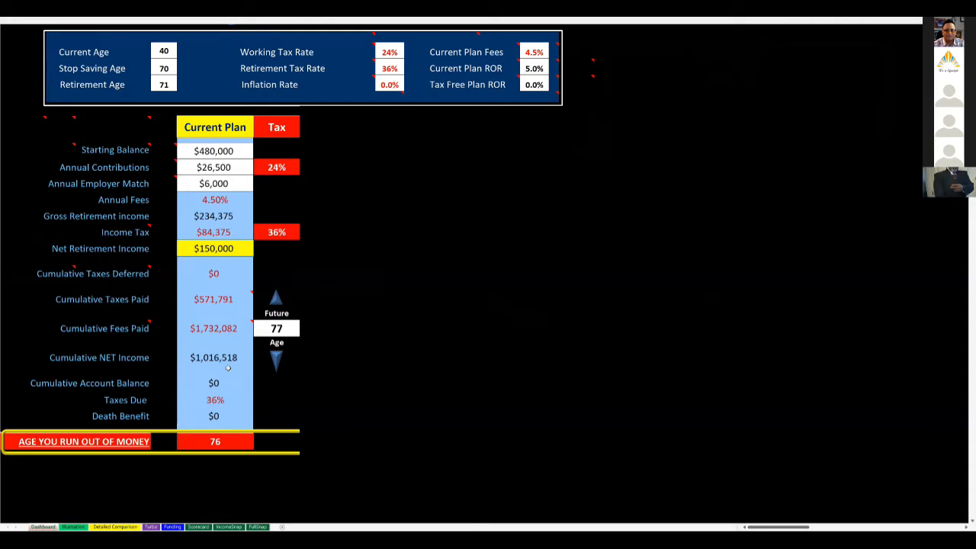
mouse_move(11, 331)
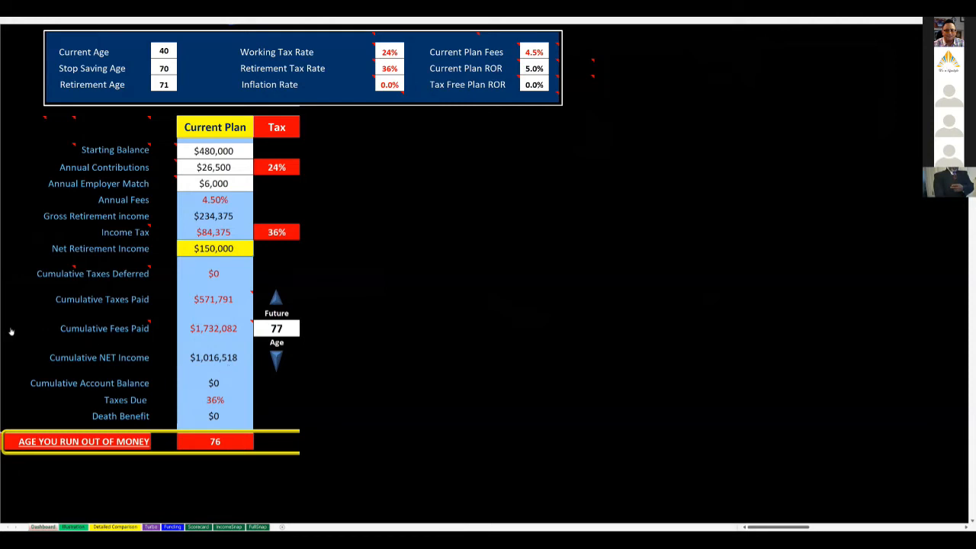
left_click(105, 328)
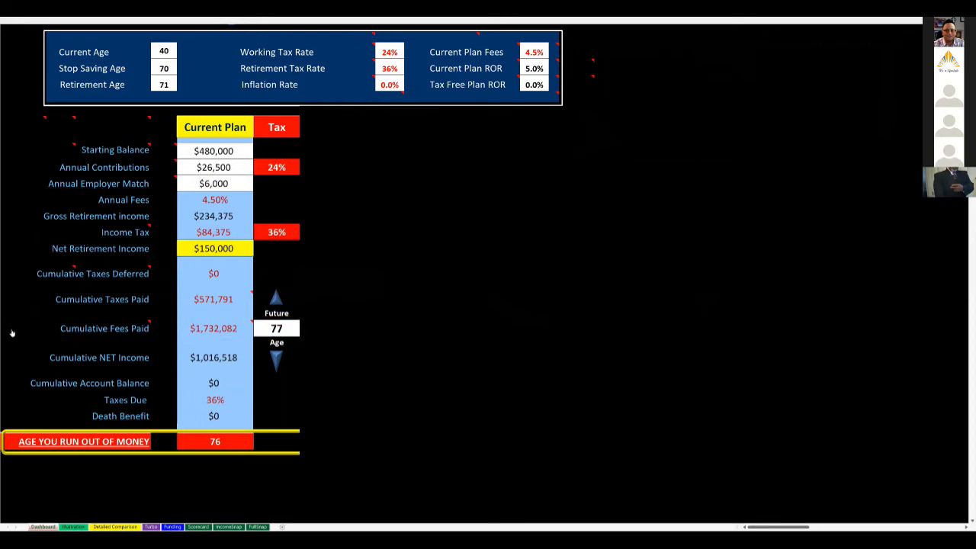
mouse_move(238, 454)
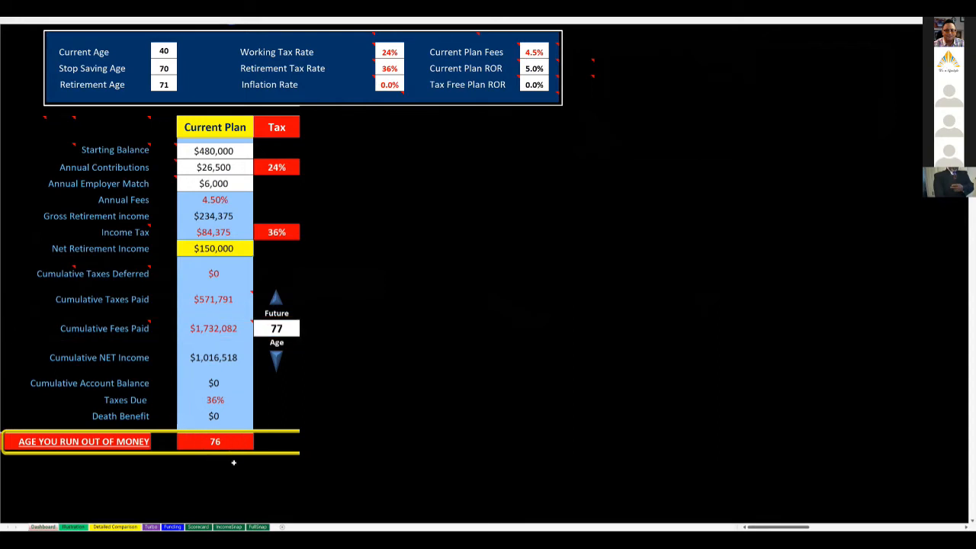
mouse_move(244, 469)
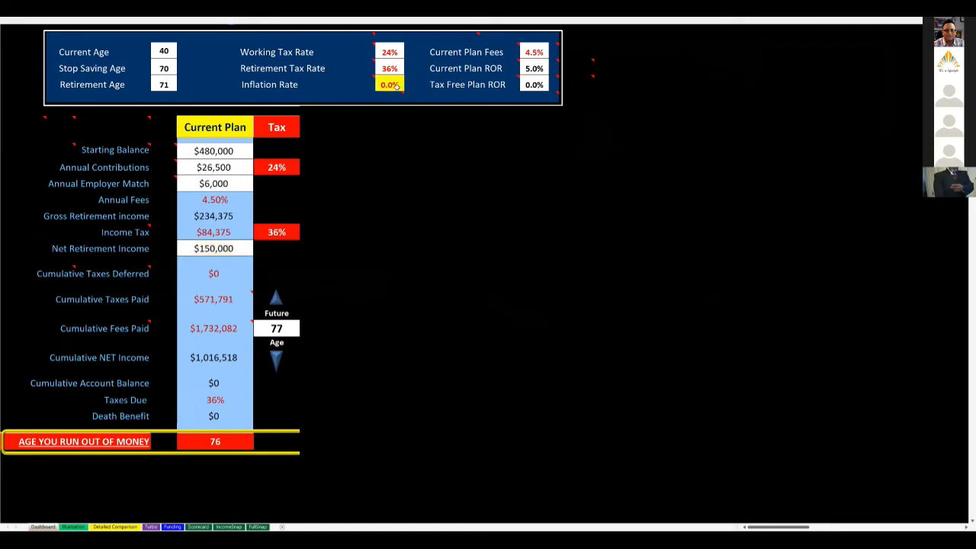
mouse_move(400, 200)
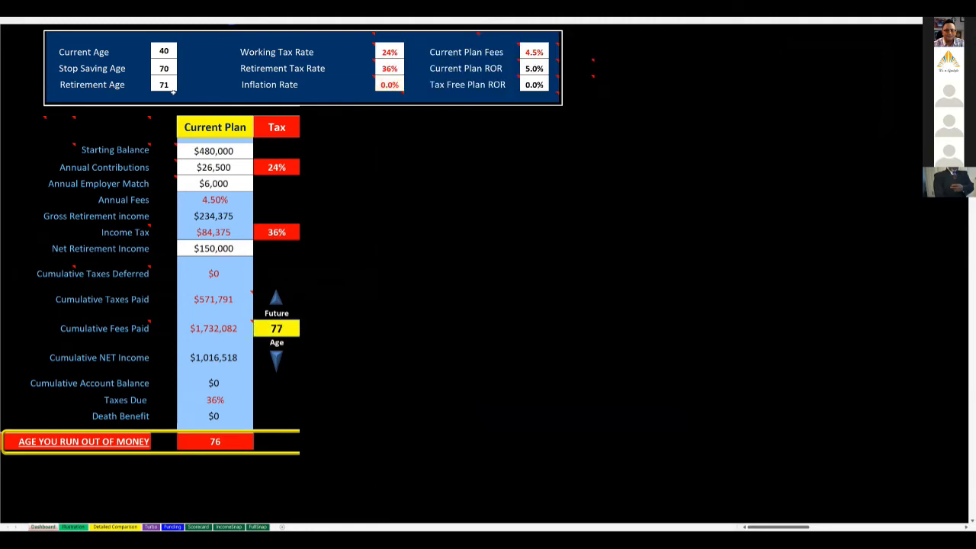
left_click(163, 84)
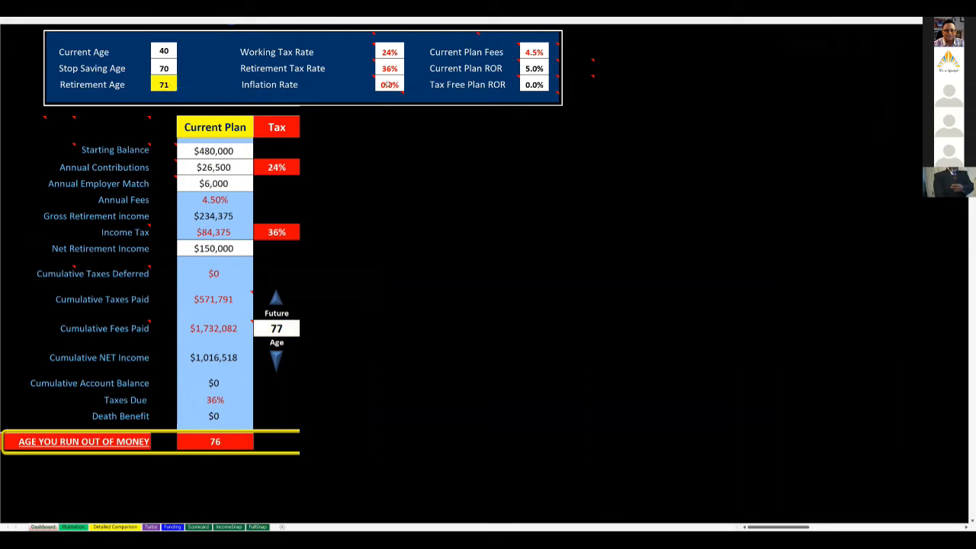
left_click(389, 68)
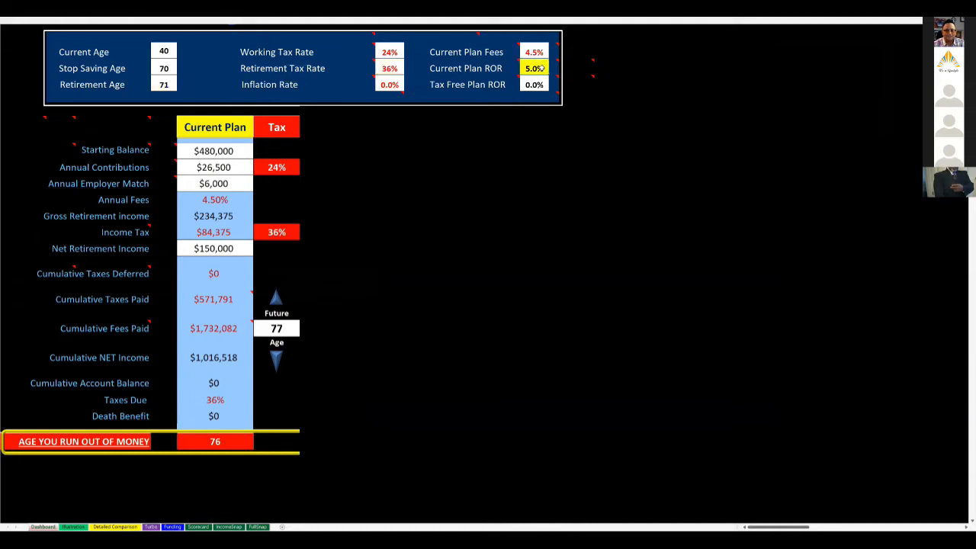
left_click(214, 166)
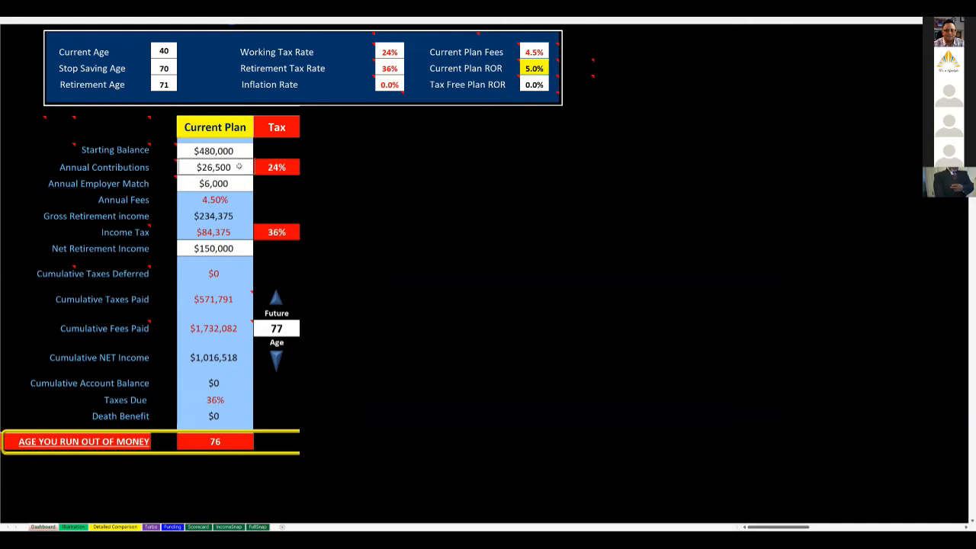
left_click(214, 167)
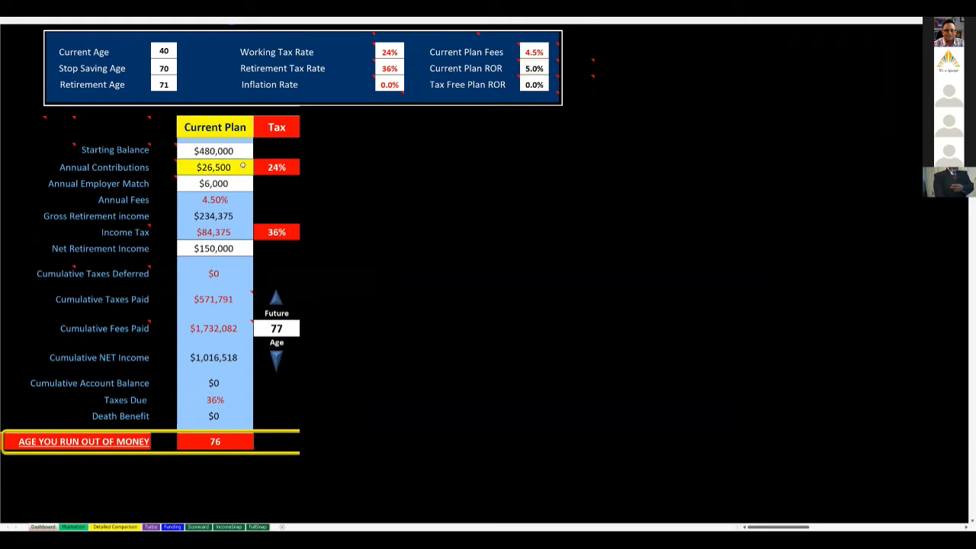
left_click(215, 248)
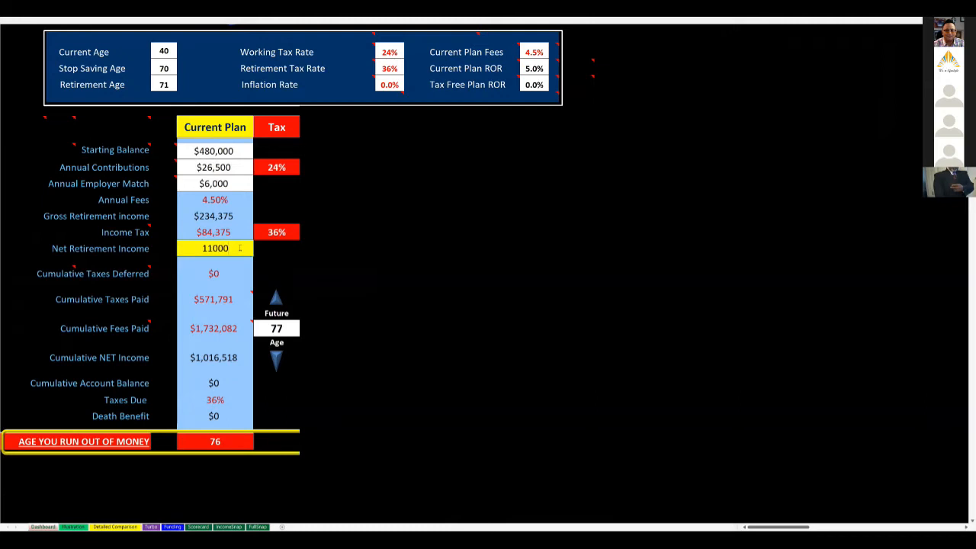
type("1100000")
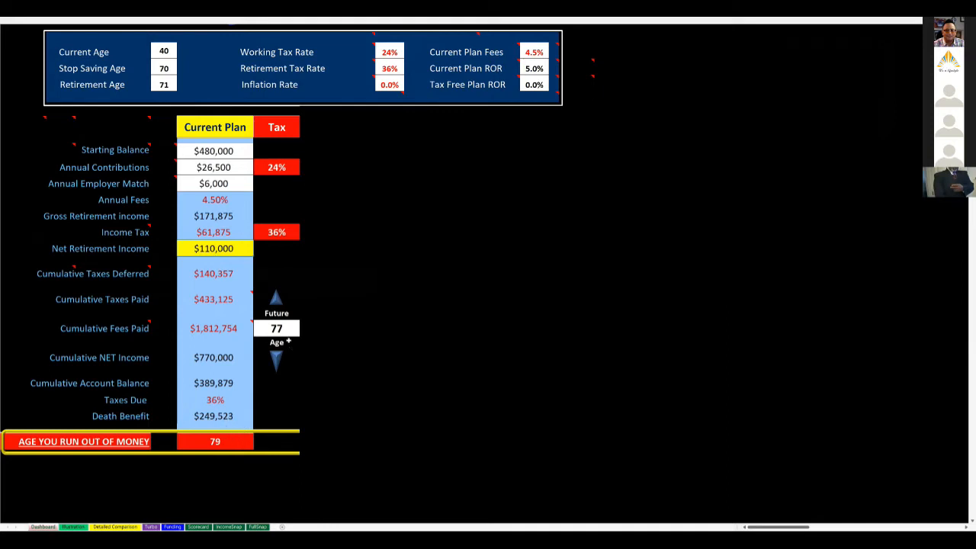
left_click(276, 328)
type("80")
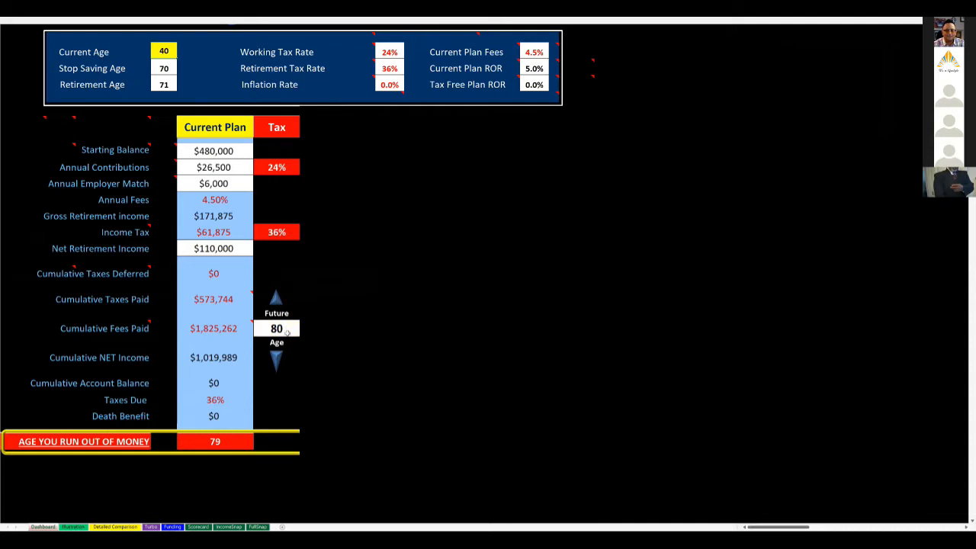
left_click(104, 328)
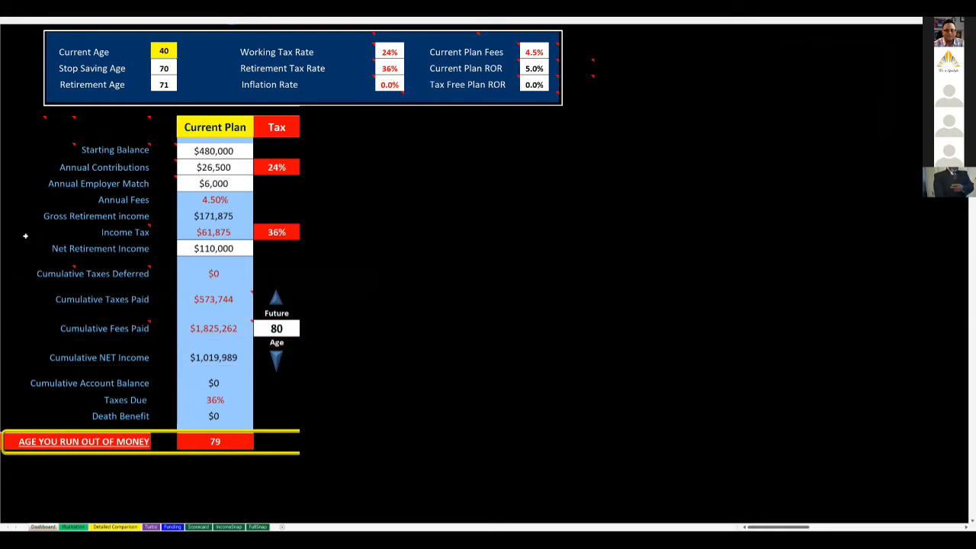
mouse_move(11, 220)
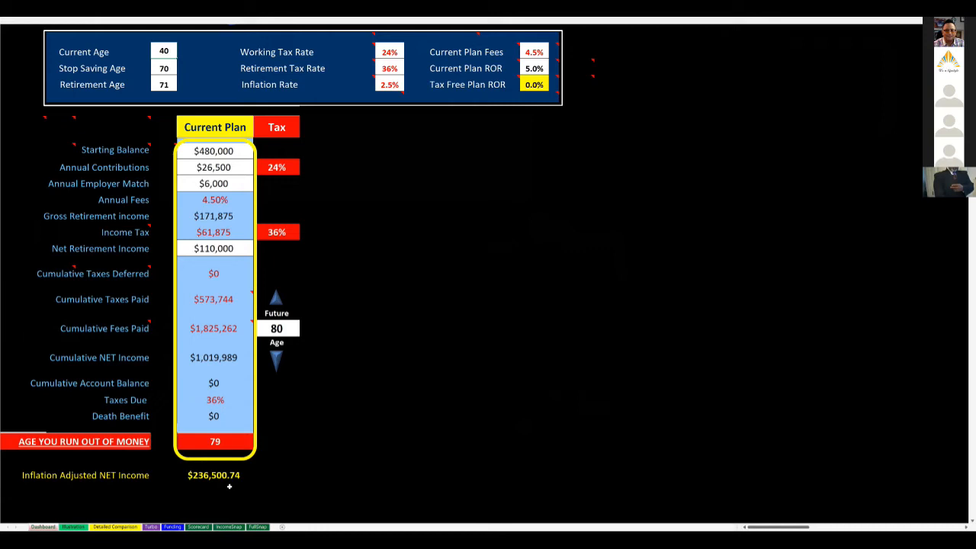
Step: Enter 236000 in the Tax Free Plan input after resetting inflation to 0.0%
left_click(390, 84)
type("0")
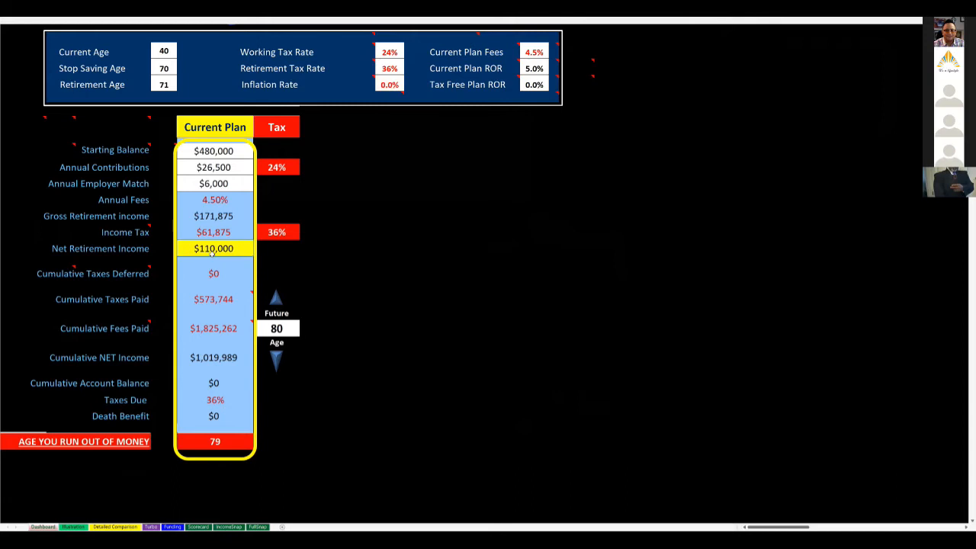
type("236000")
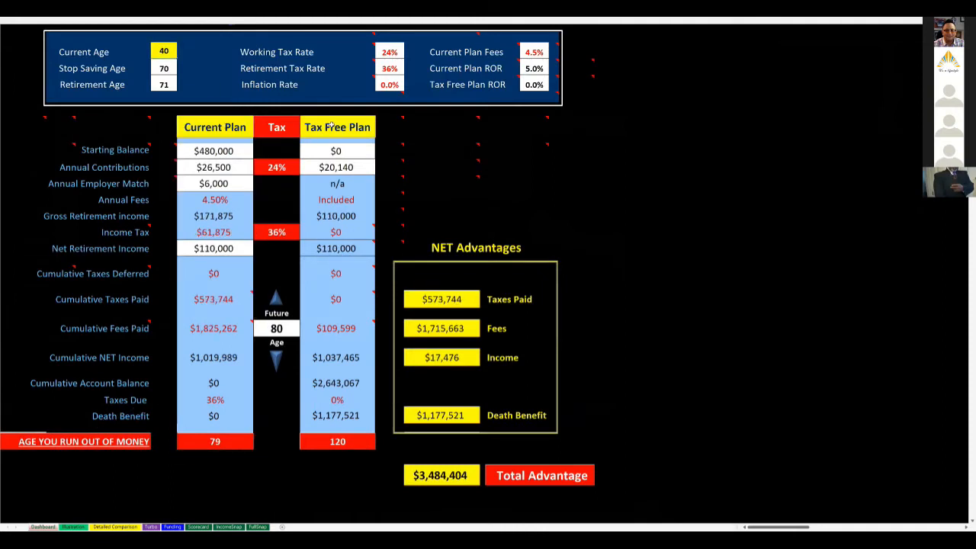
Step: Switch to the Illustration sheet with the yearly policy details
left_click(74, 527)
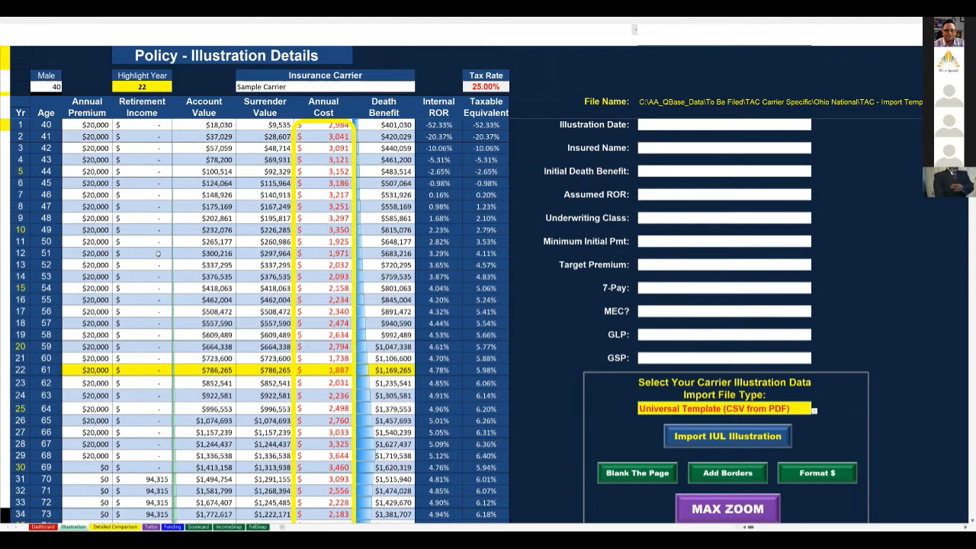
scroll("down", 3)
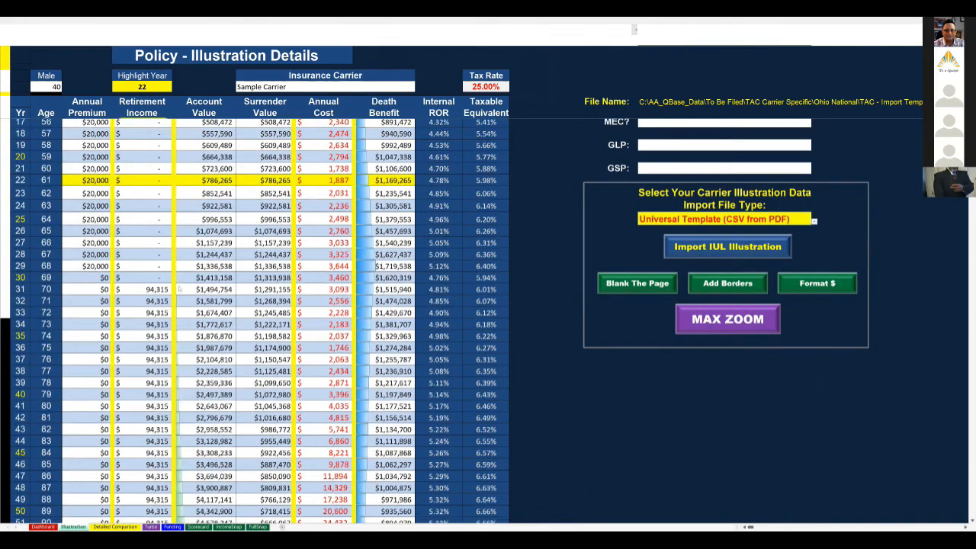
scroll("down", 3)
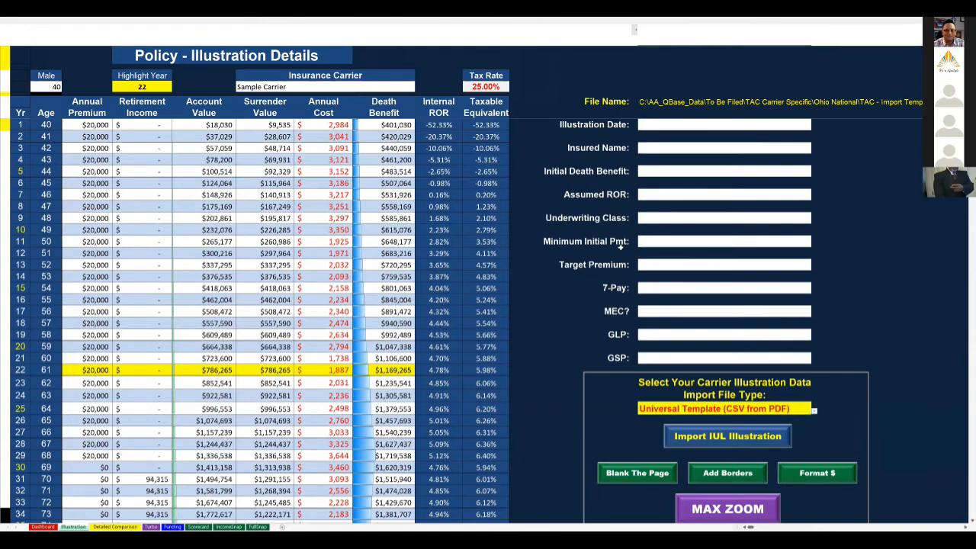
left_click(114, 527)
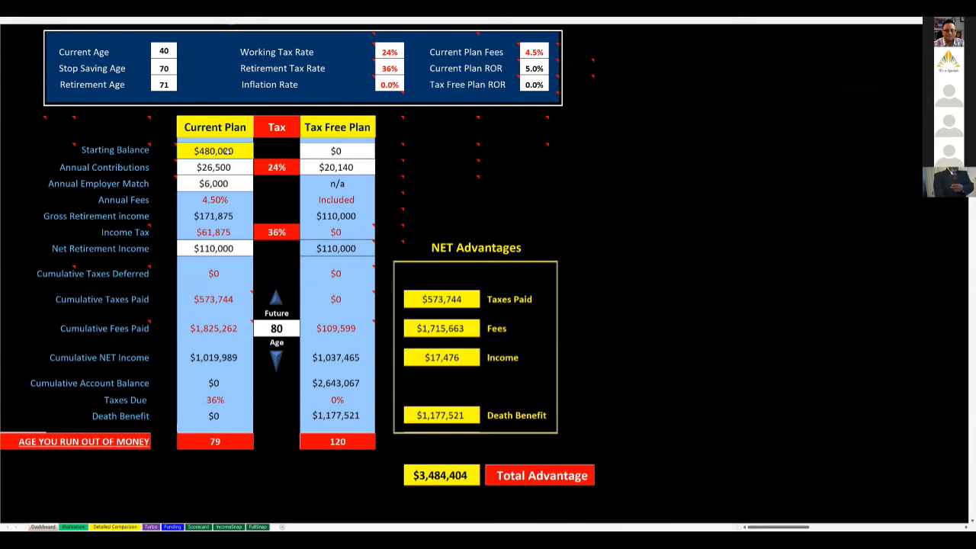
Step: Clear the $480,000 starting balance and review the $26,316 contributions and employer match
left_click(214, 150)
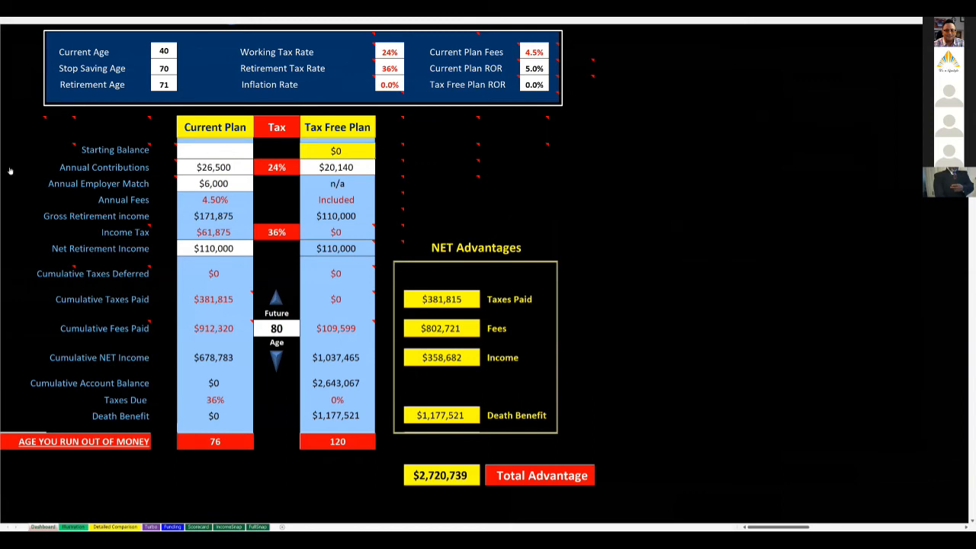
left_click(103, 167)
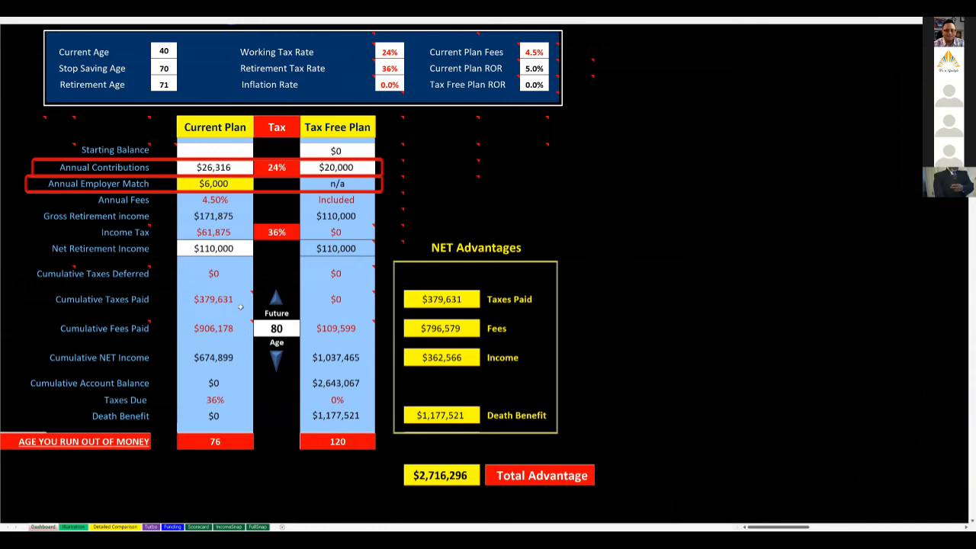
left_click(215, 167)
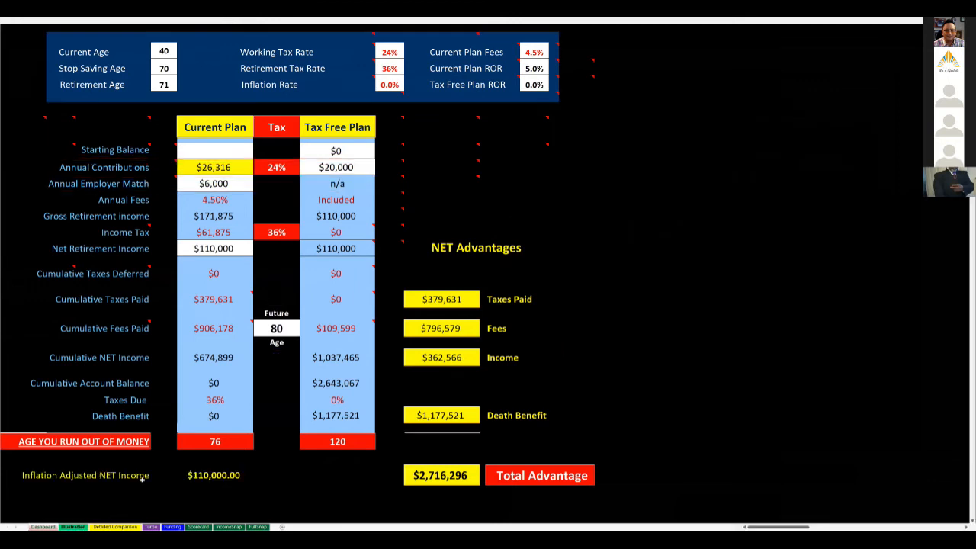
mouse_move(151, 121)
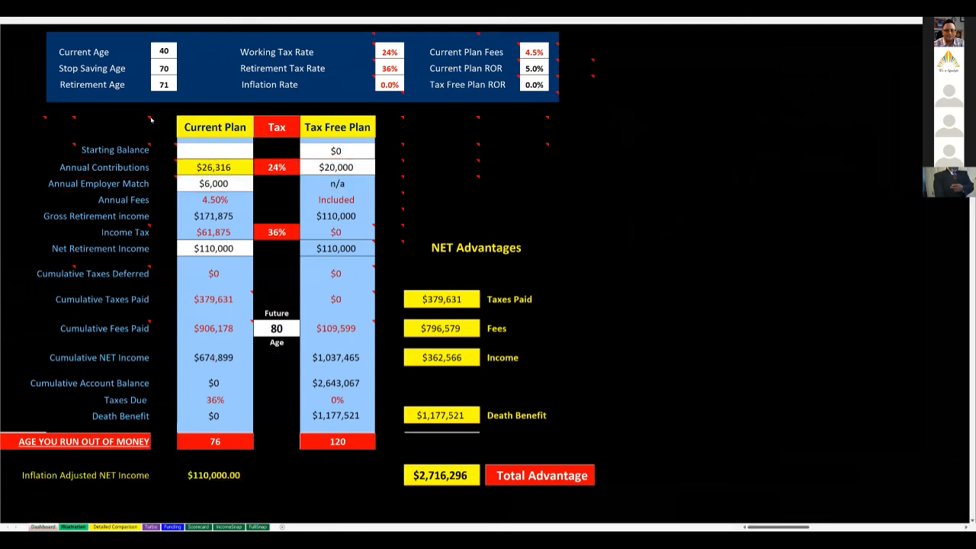
left_click(73, 527)
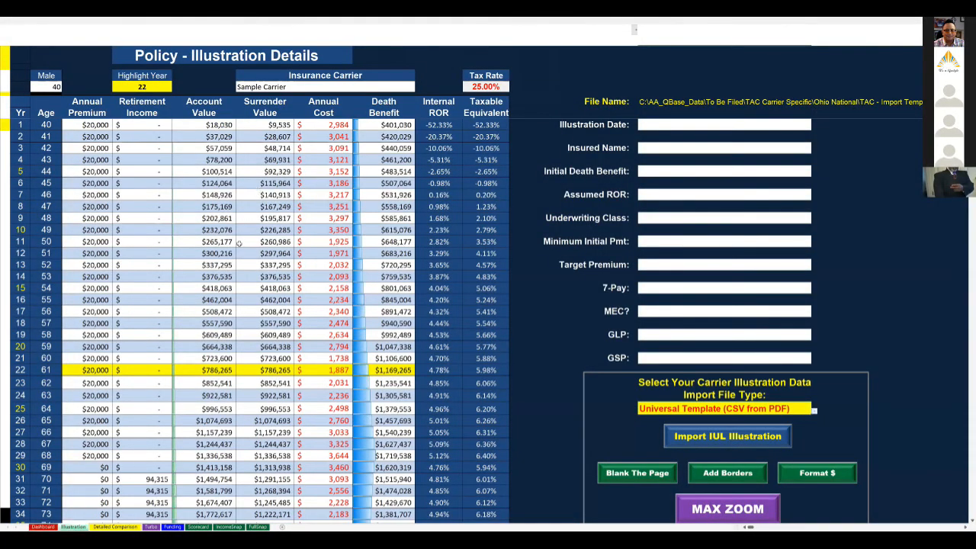
Step: Scroll down through the Policy - Illustration Details table
scroll("down", 3)
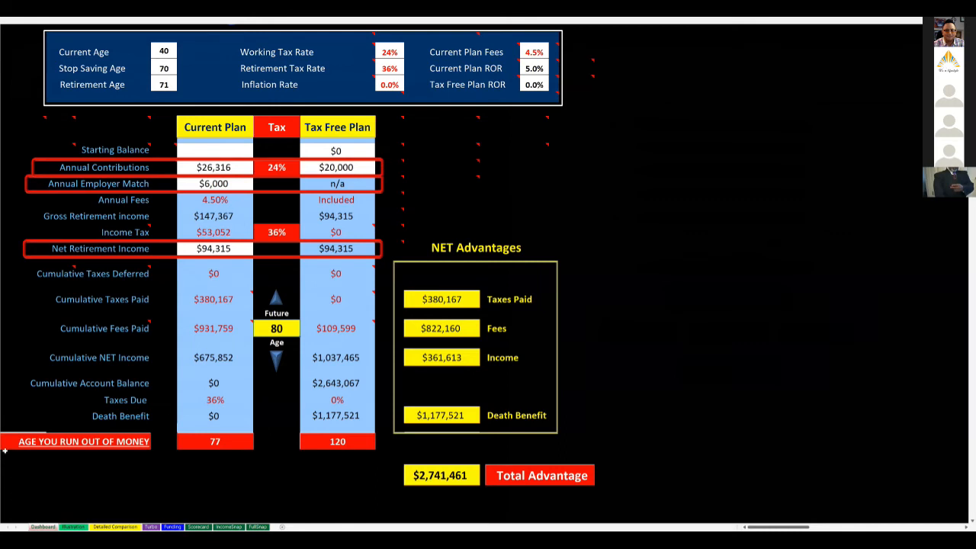
Step: Lower the Dashboard future age from 80 to 78, showing $94,315 net income and a $2,600,358 total advantage
left_click(83, 441)
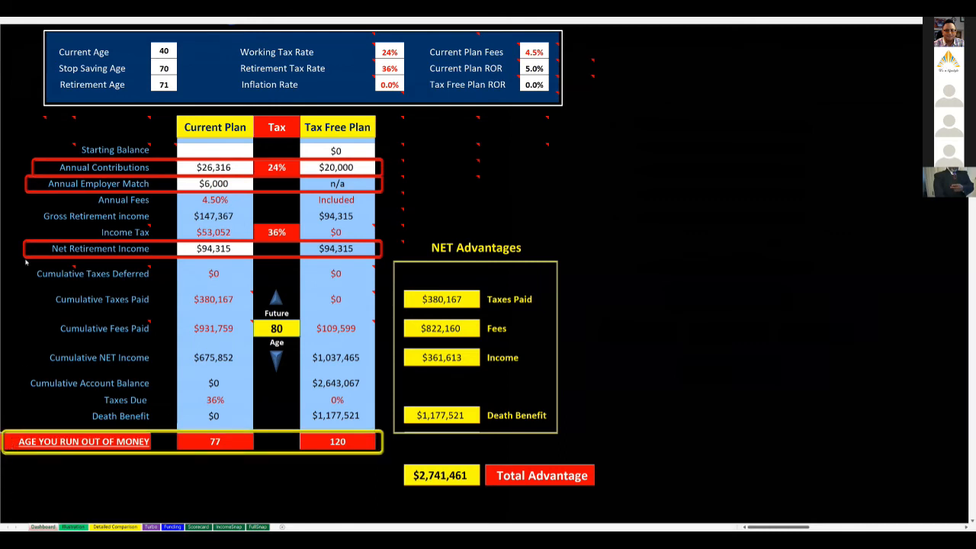
mouse_move(13, 254)
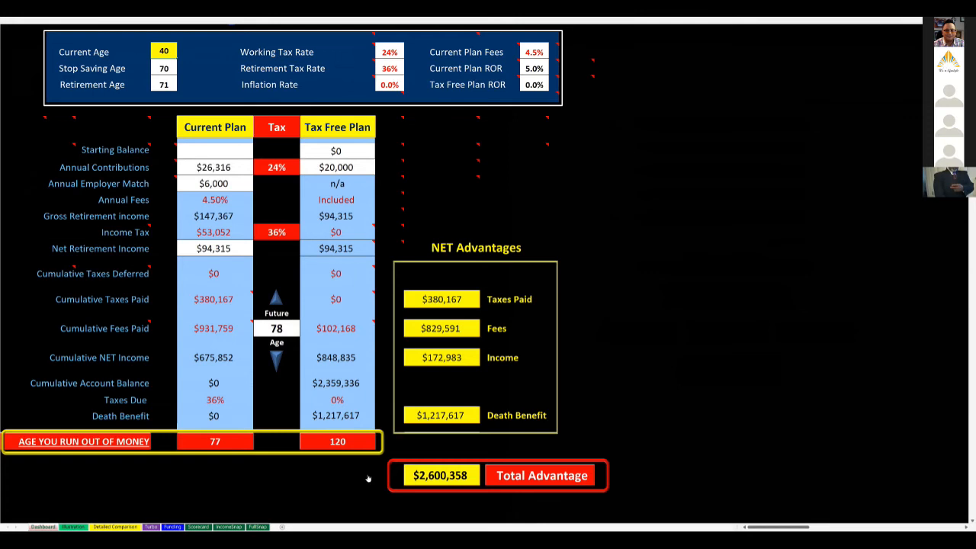
mouse_move(156, 143)
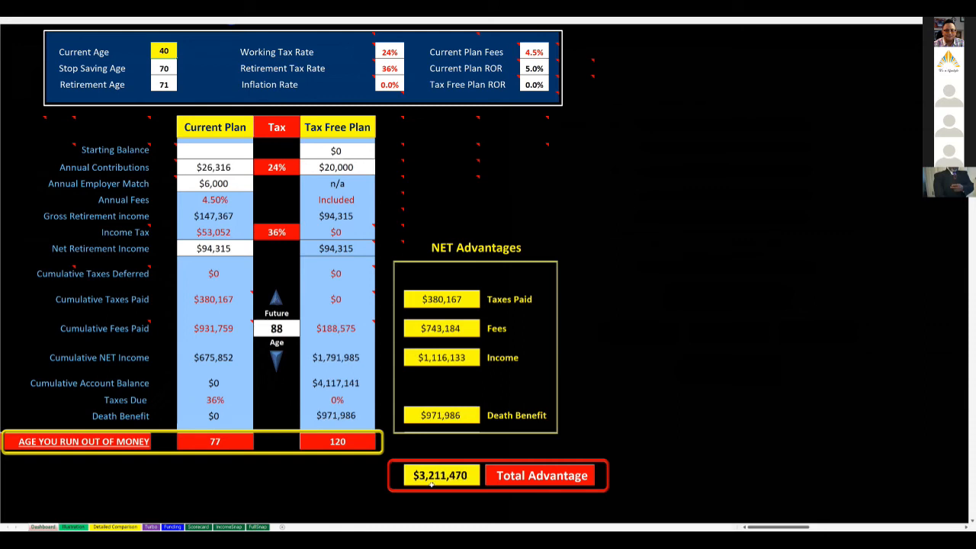
mouse_move(427, 493)
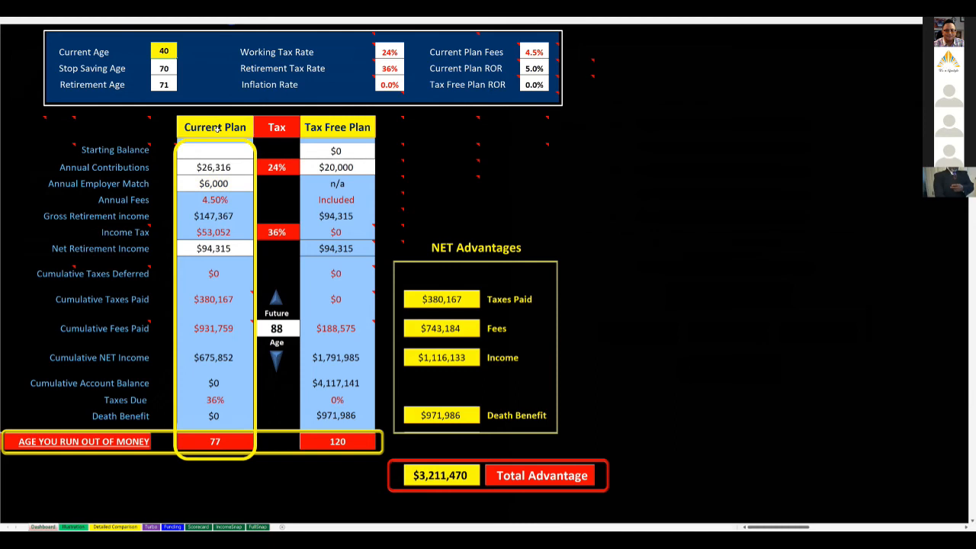
mouse_move(17, 426)
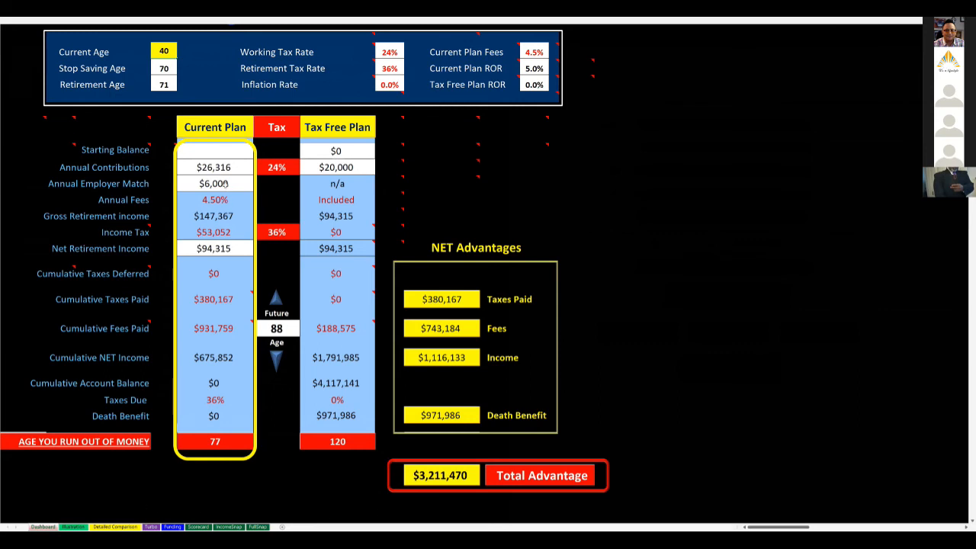
Step: Lower the projection age from 88 to 78 so the total advantage reads $2,600,358
left_click(214, 183)
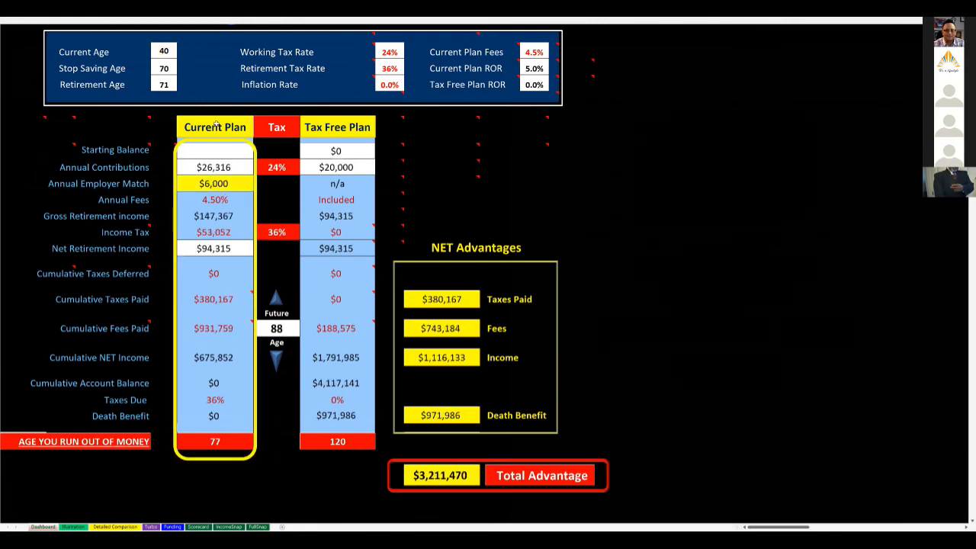
left_click(276, 329)
type("78")
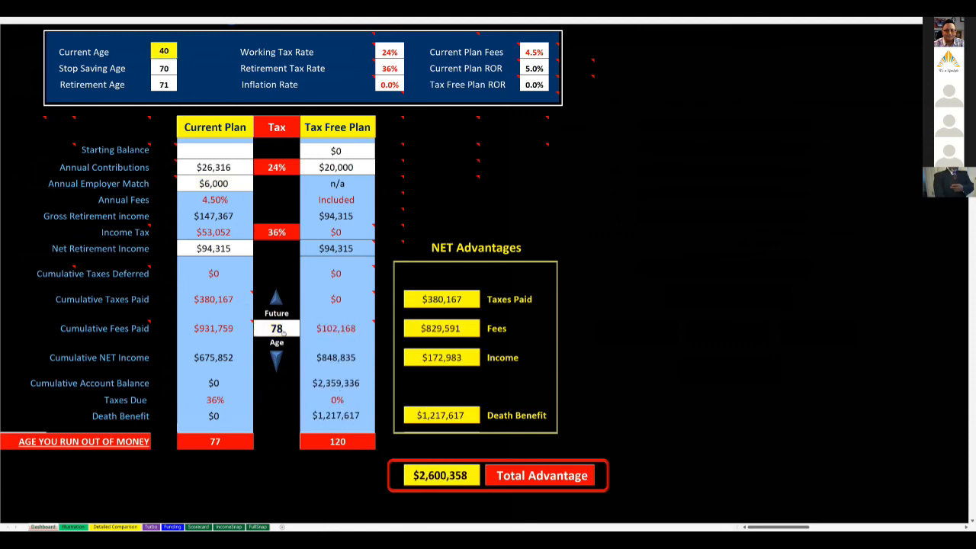
left_click(215, 127)
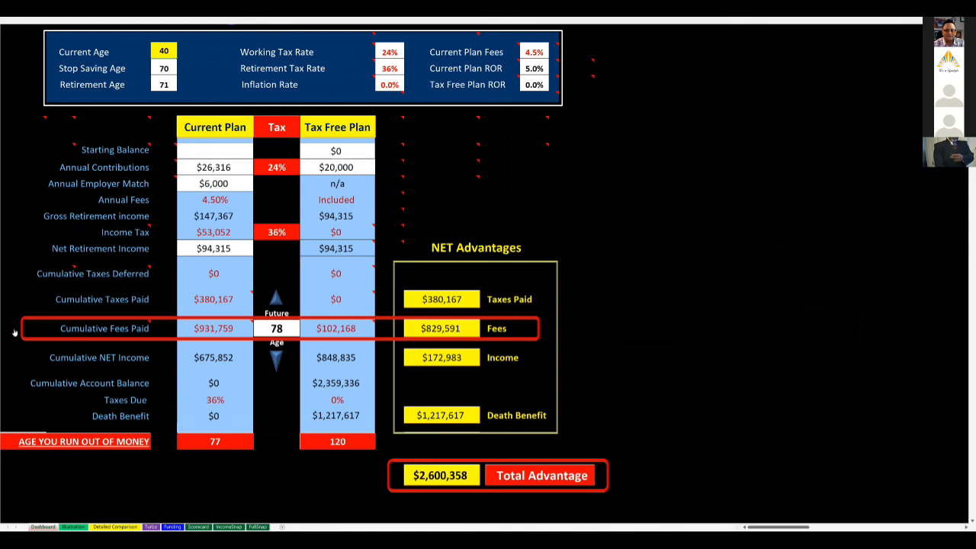
mouse_move(24, 398)
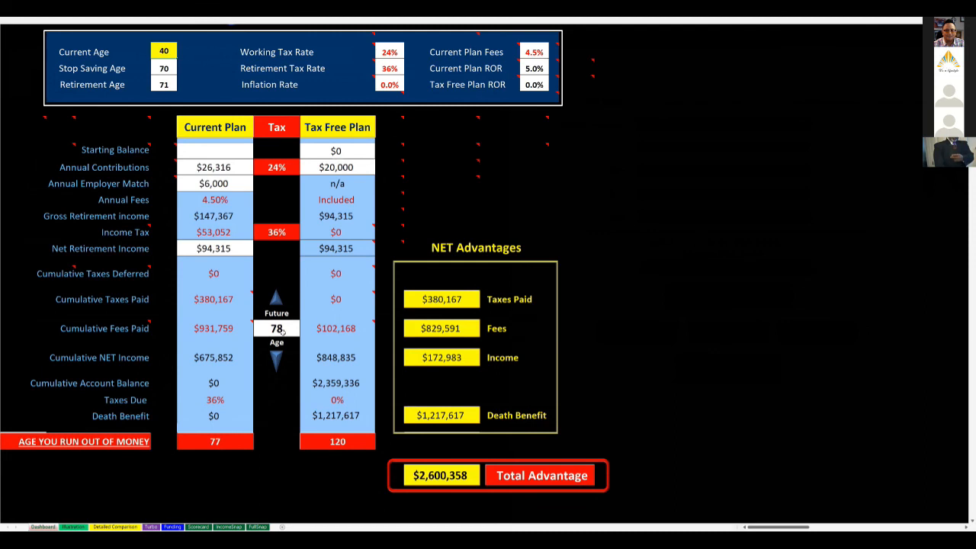
left_click(276, 328)
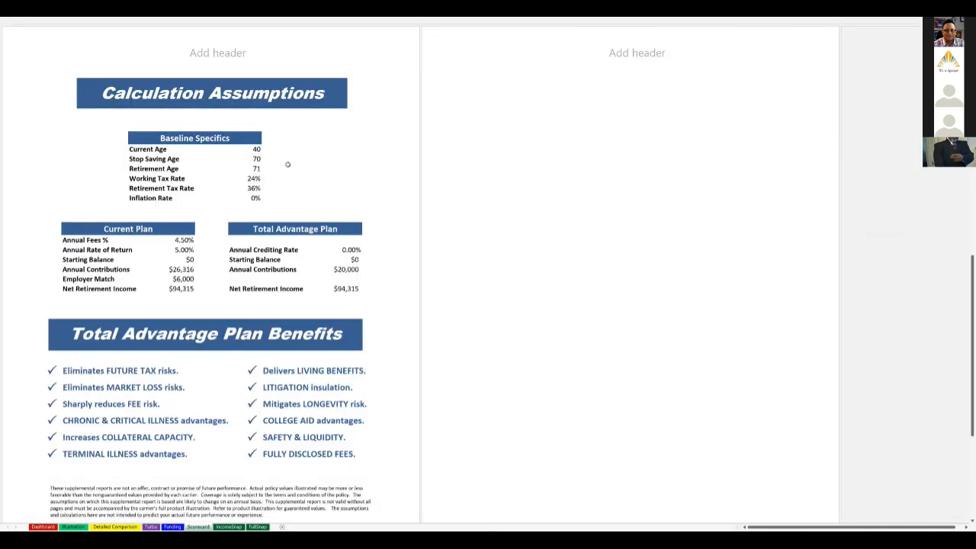
mouse_move(288, 141)
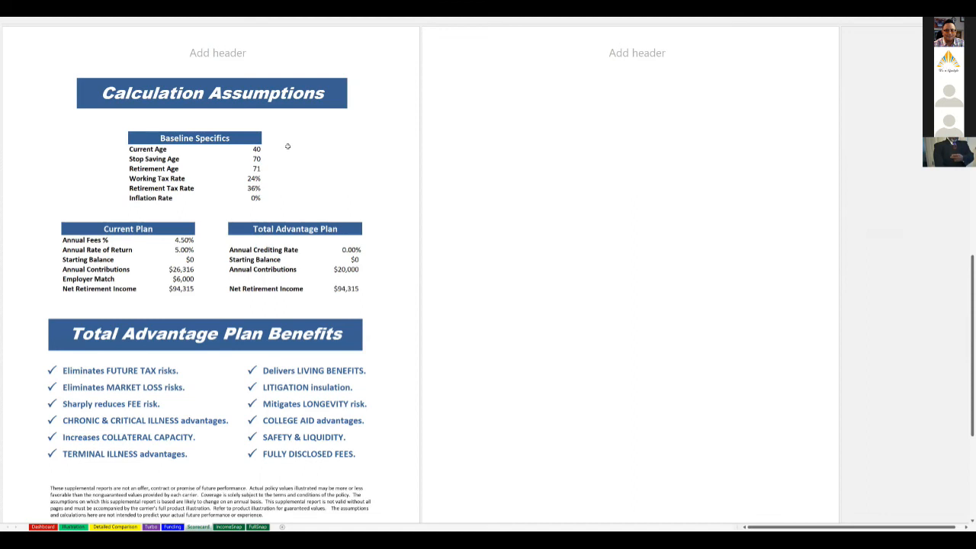
mouse_move(288, 146)
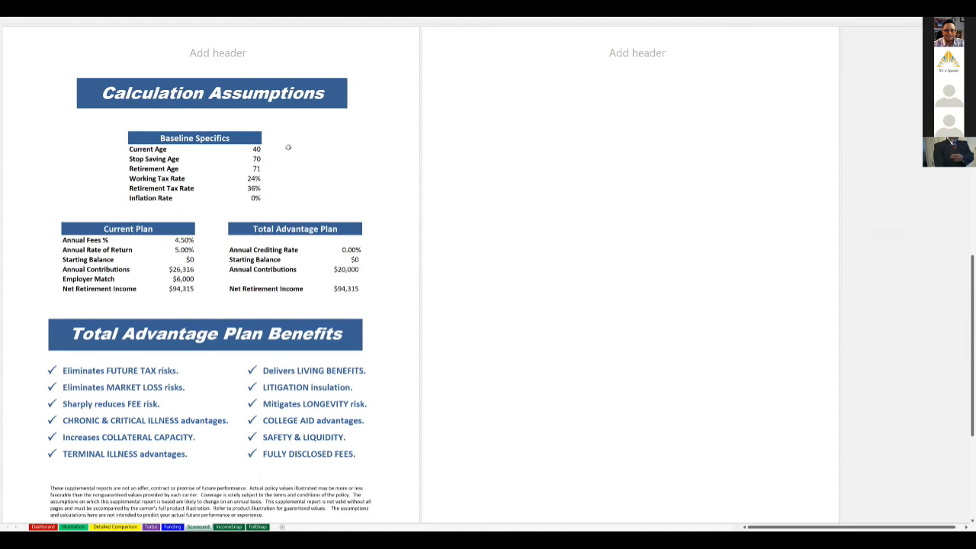
mouse_move(286, 154)
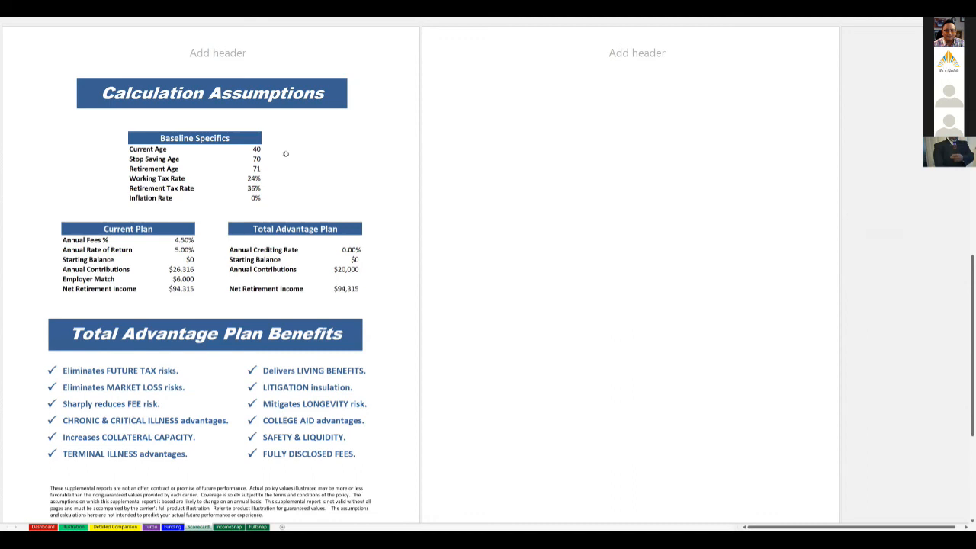
mouse_move(284, 159)
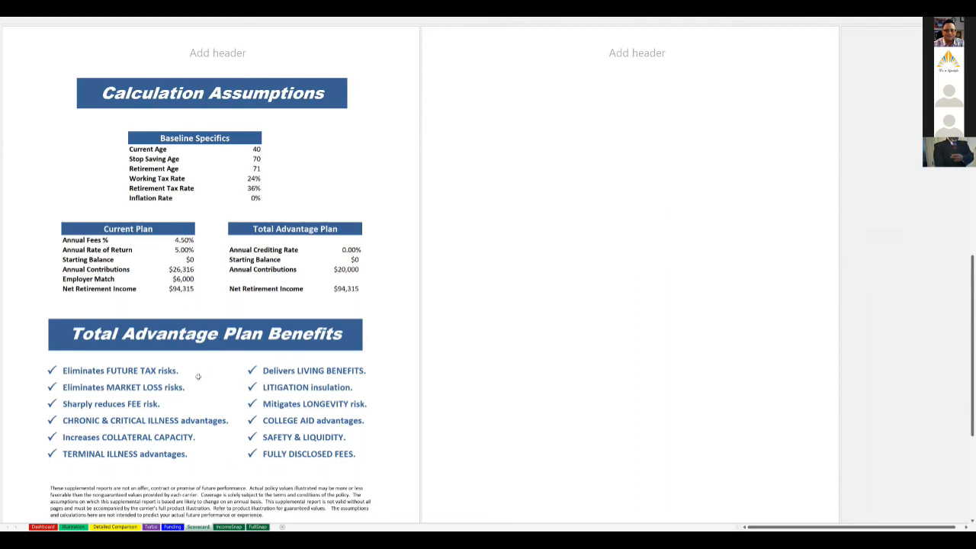
mouse_move(208, 424)
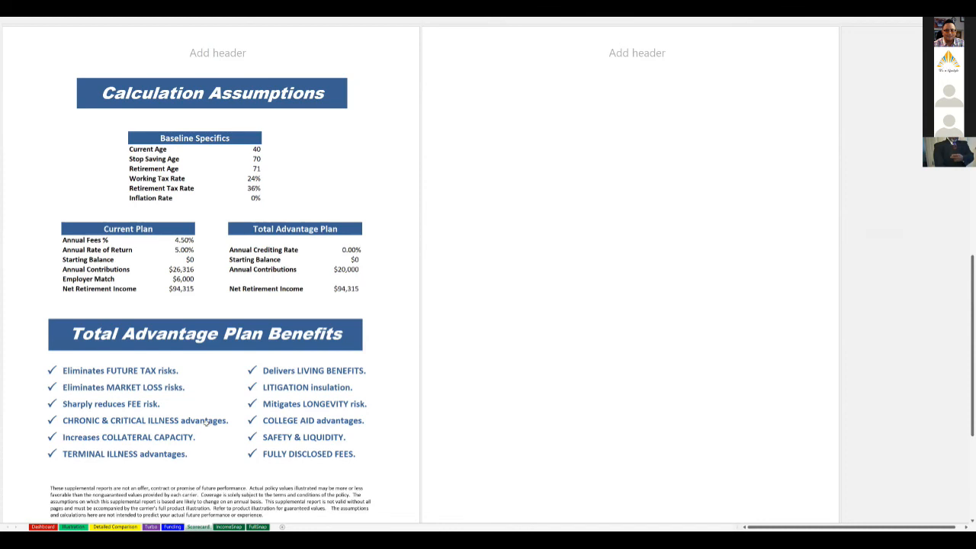
mouse_move(286, 427)
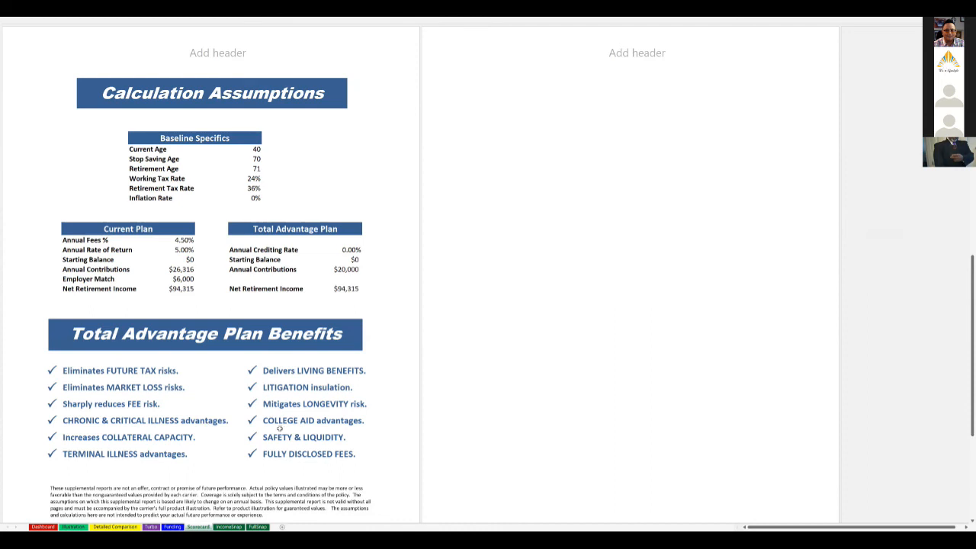
mouse_move(205, 425)
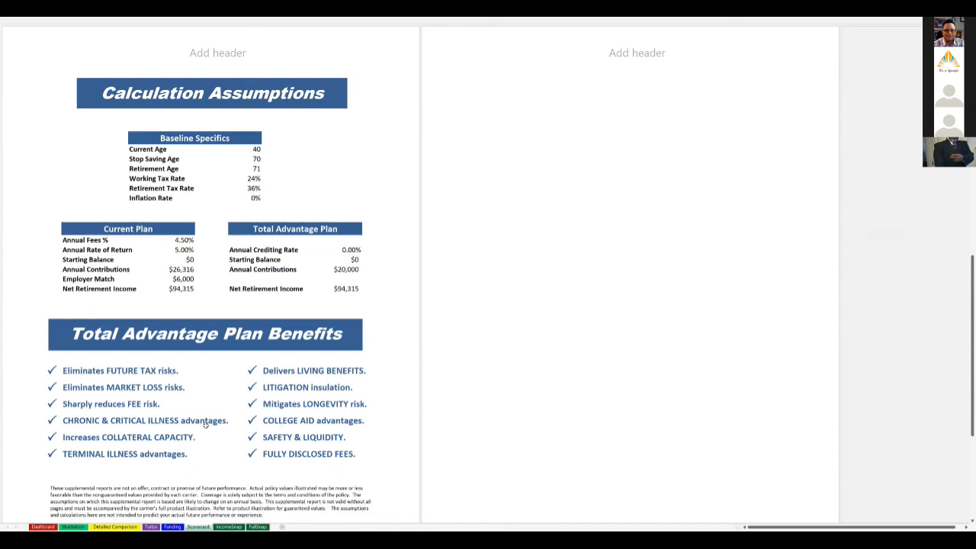